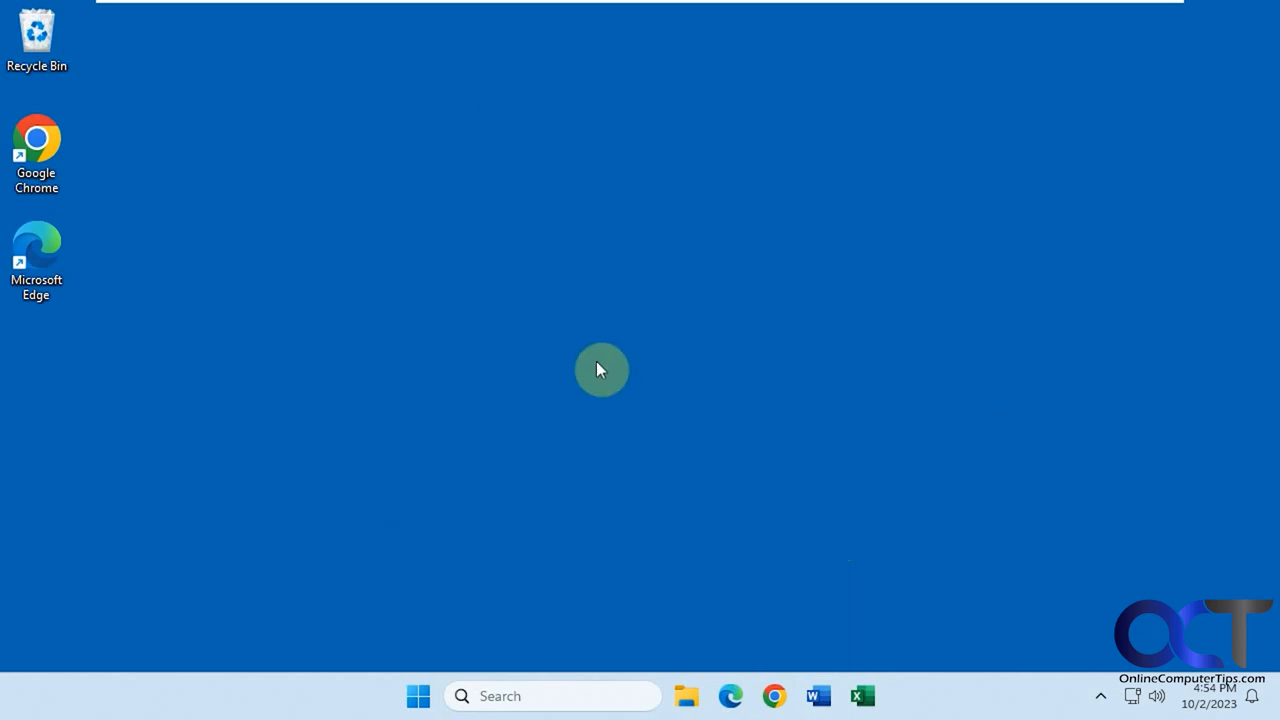
mouse_move(588, 366)
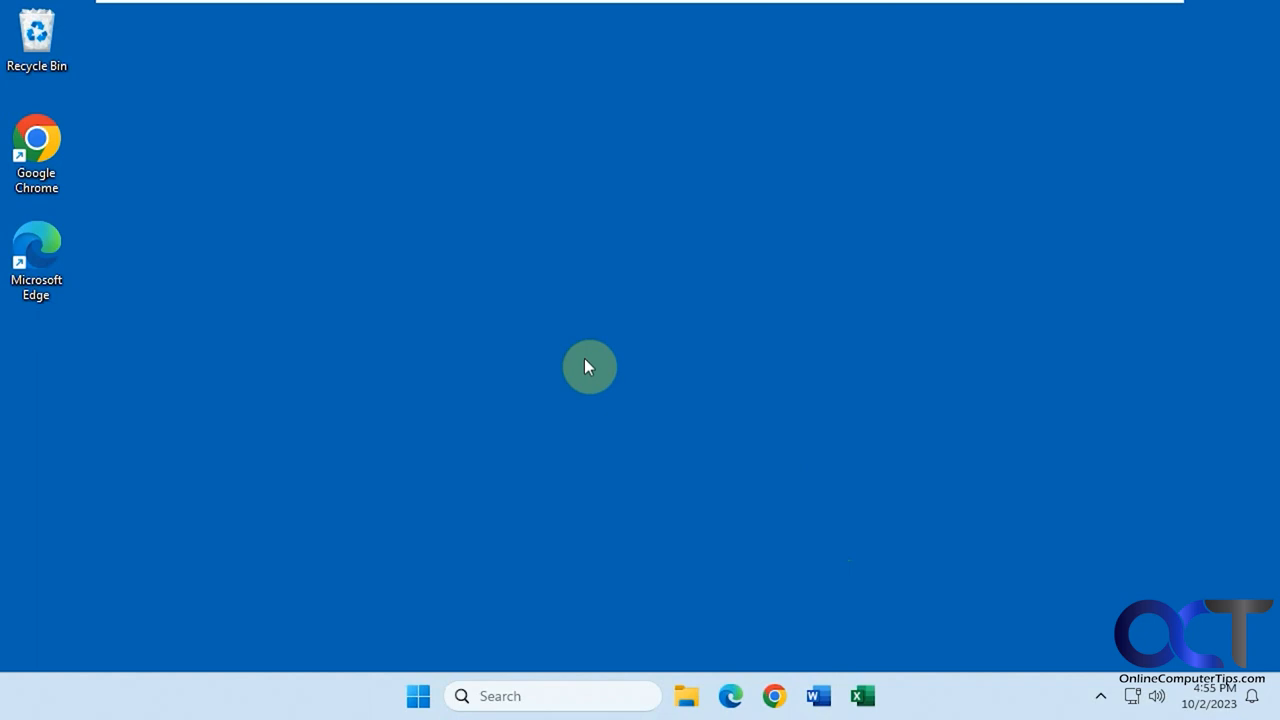
mouse_move(584, 364)
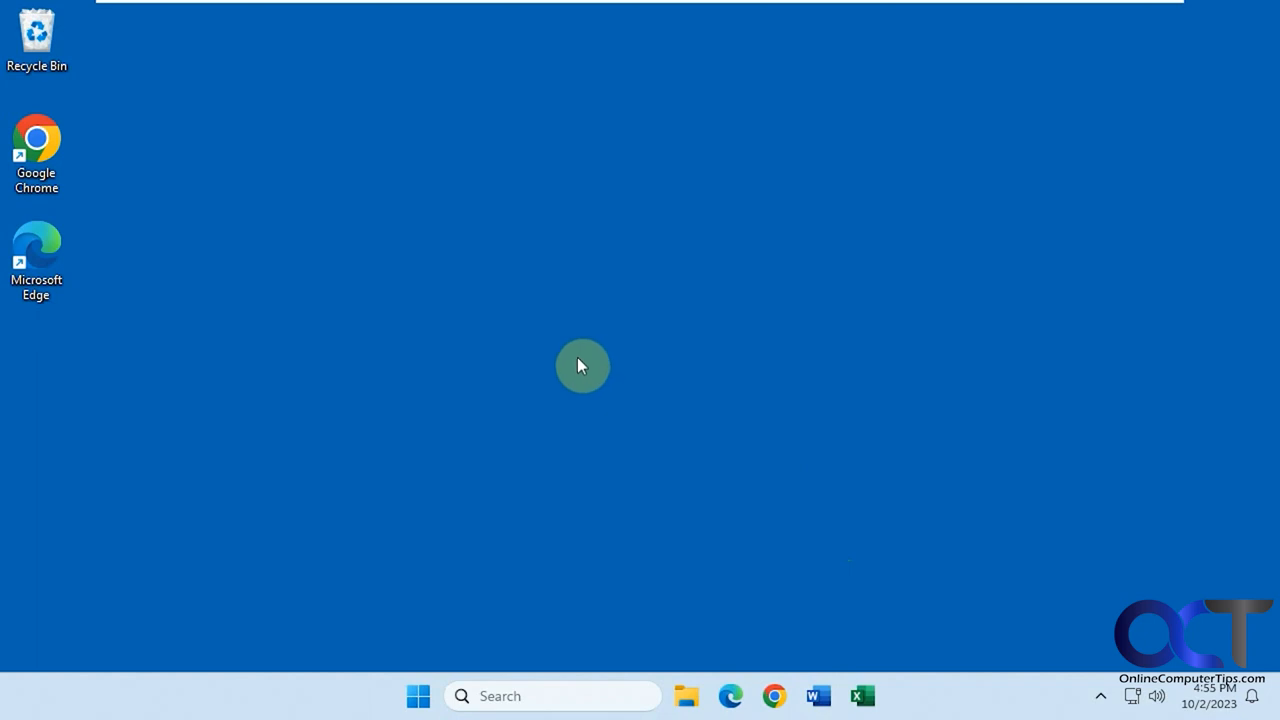
mouse_move(536, 332)
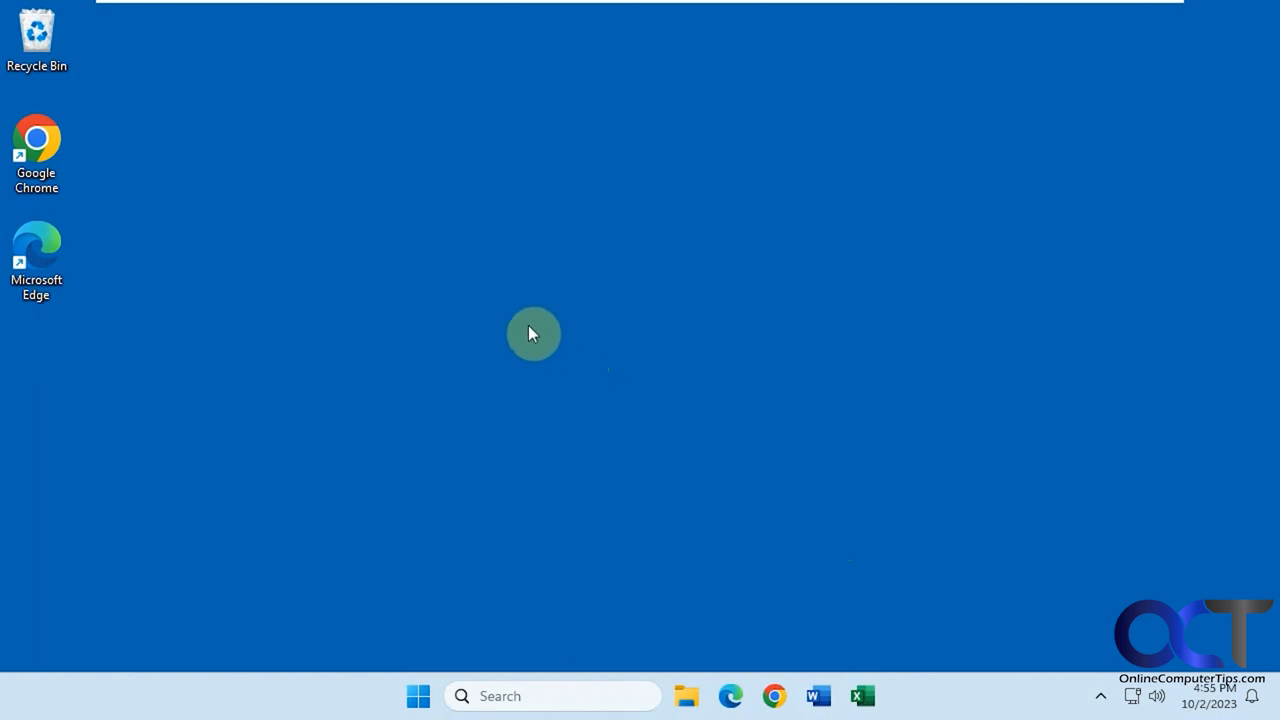
mouse_move(732, 378)
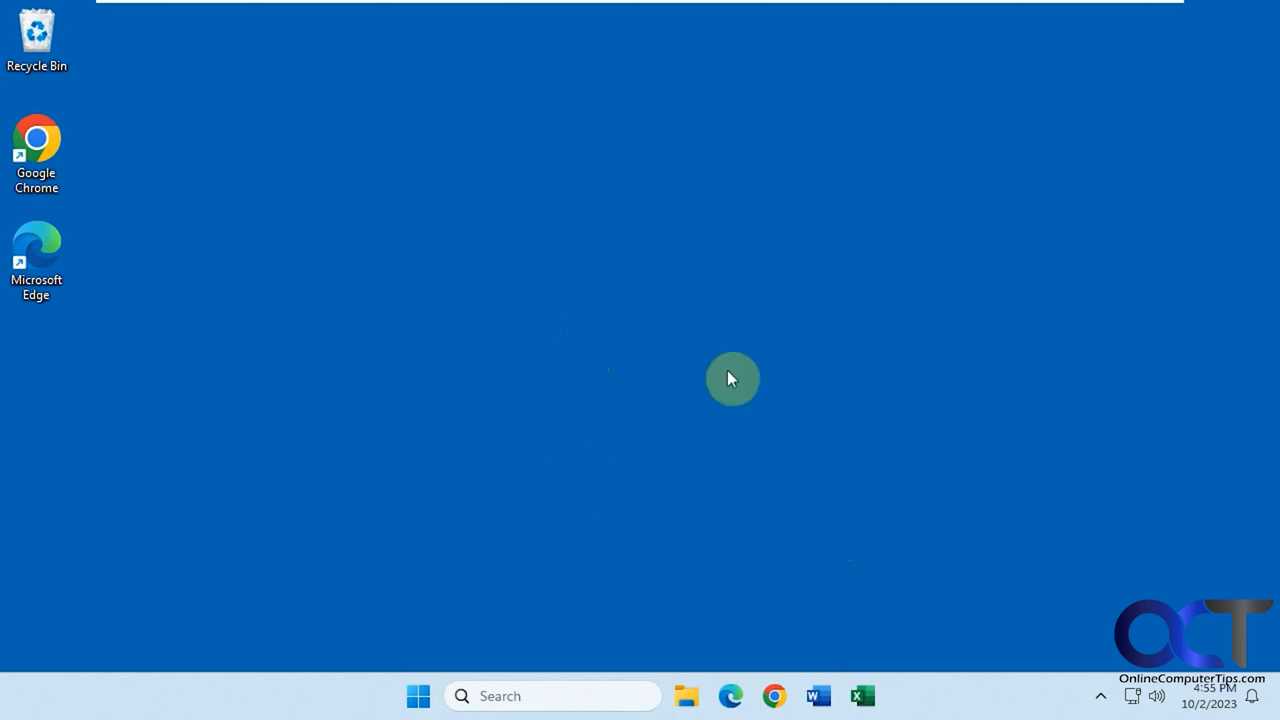
mouse_move(348, 264)
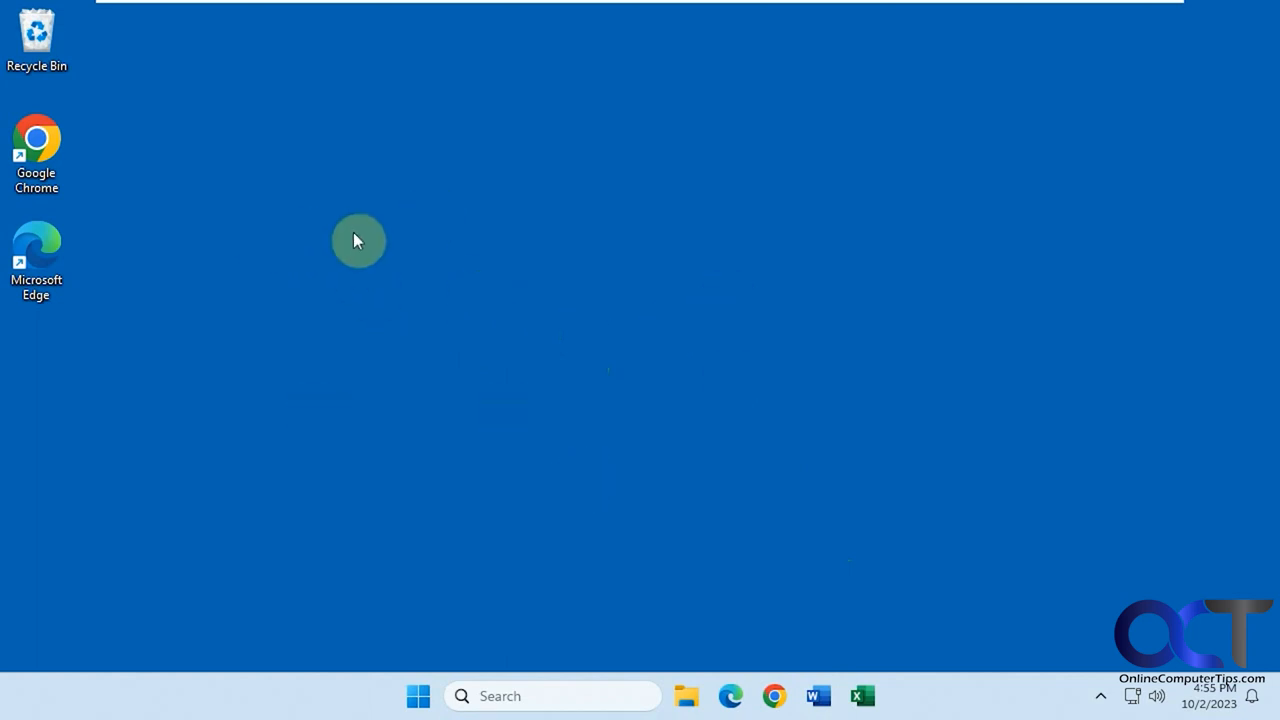
- Search Windows for 'snipping Tool', launch it and maximize the window
click(520, 696)
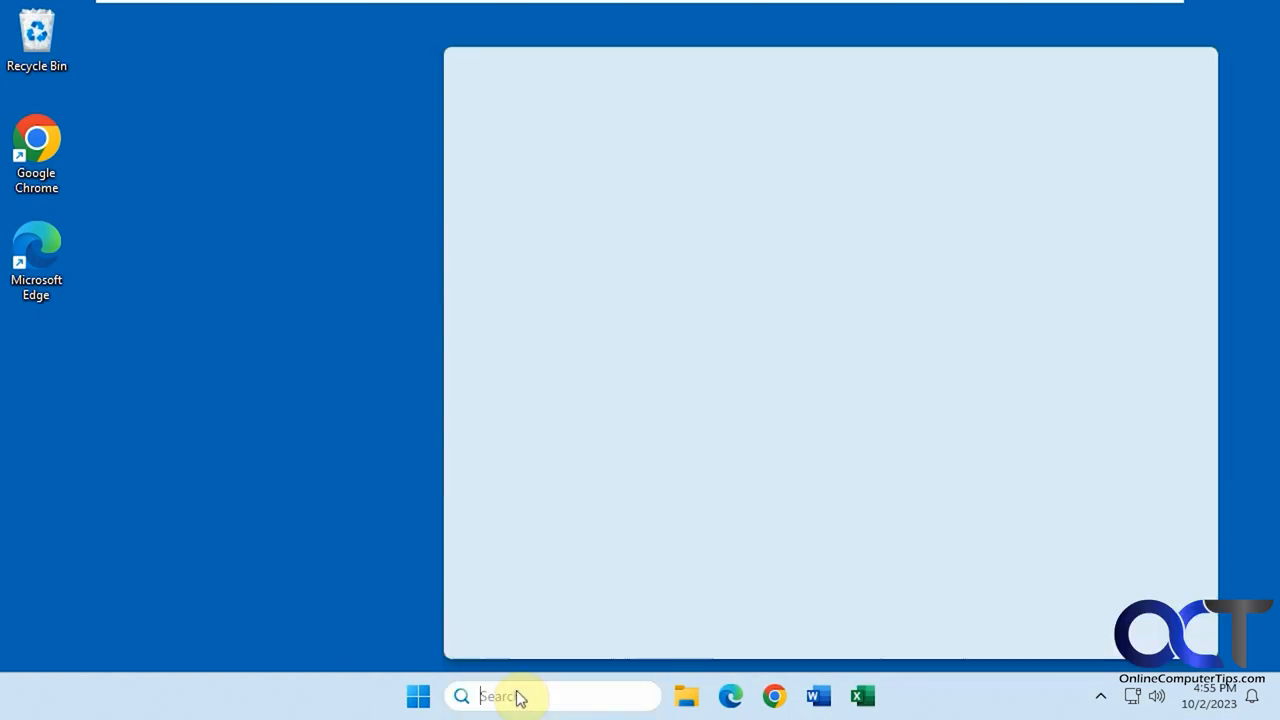
text(snipping Tool)
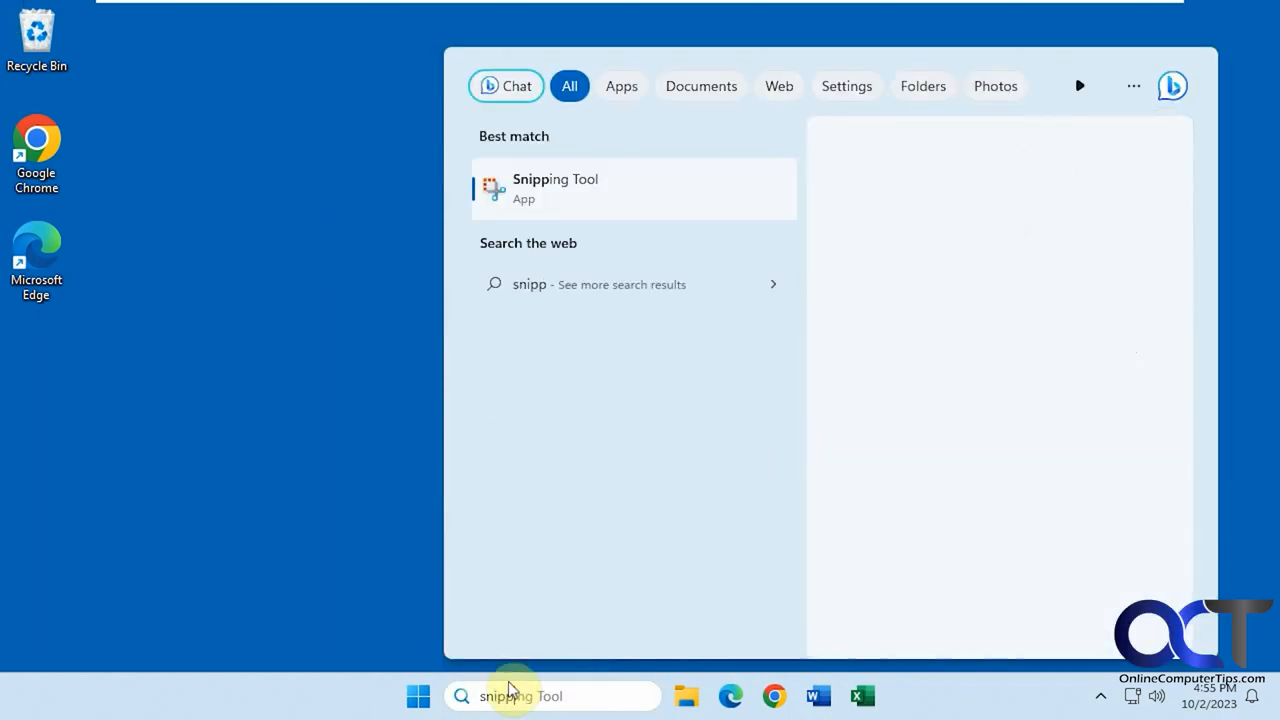
click(556, 188)
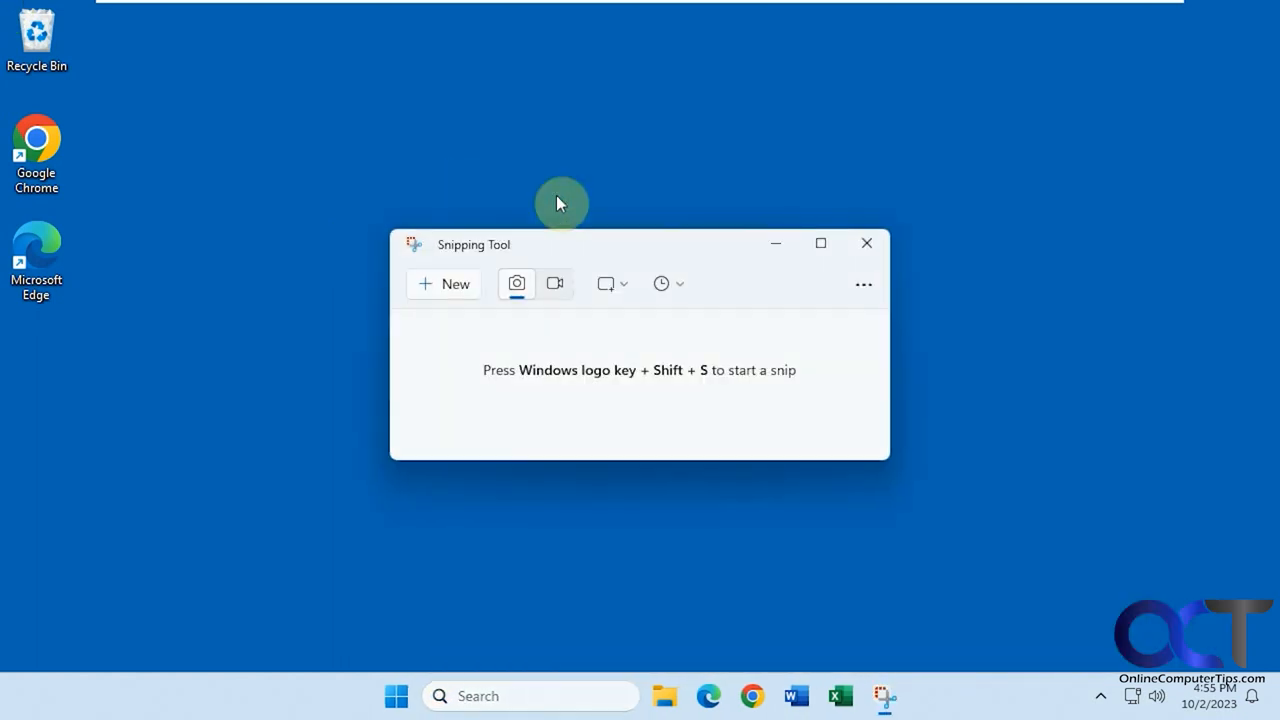
click(820, 244)
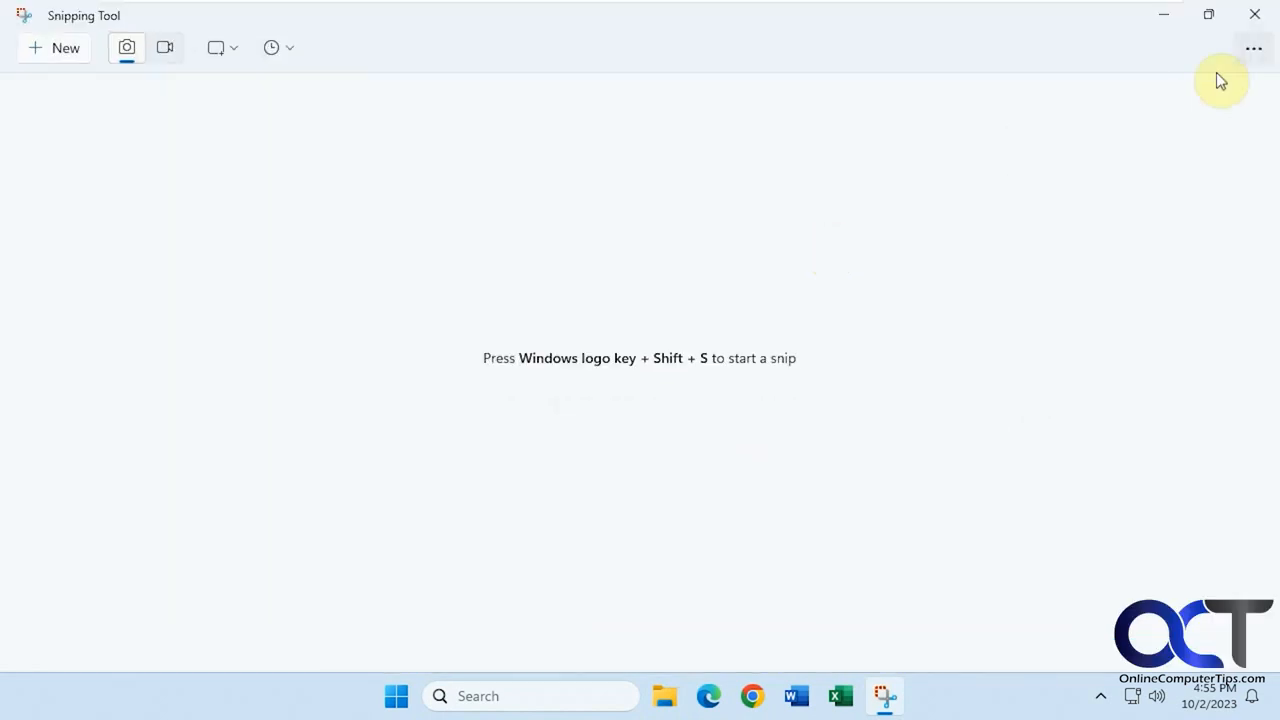
- In Settings, turn on Add border to each screenshot with red colour and thickness 10
click(1252, 48)
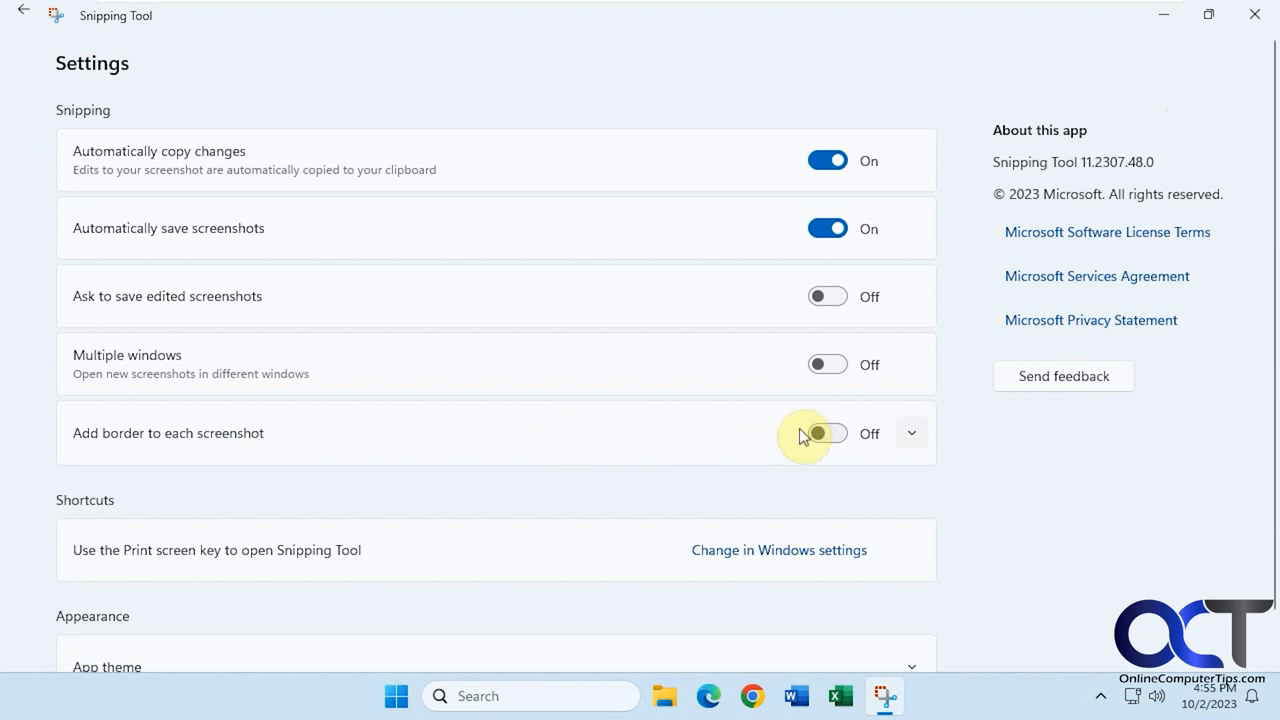
click(828, 432)
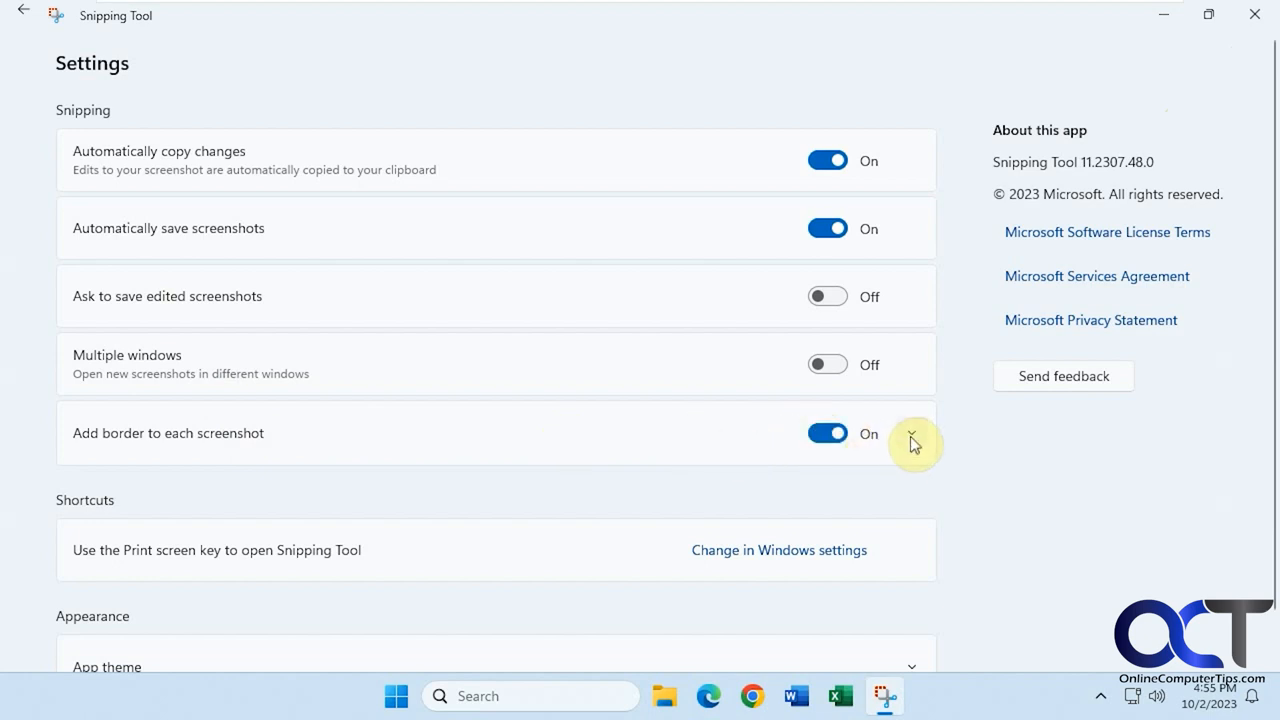
click(912, 440)
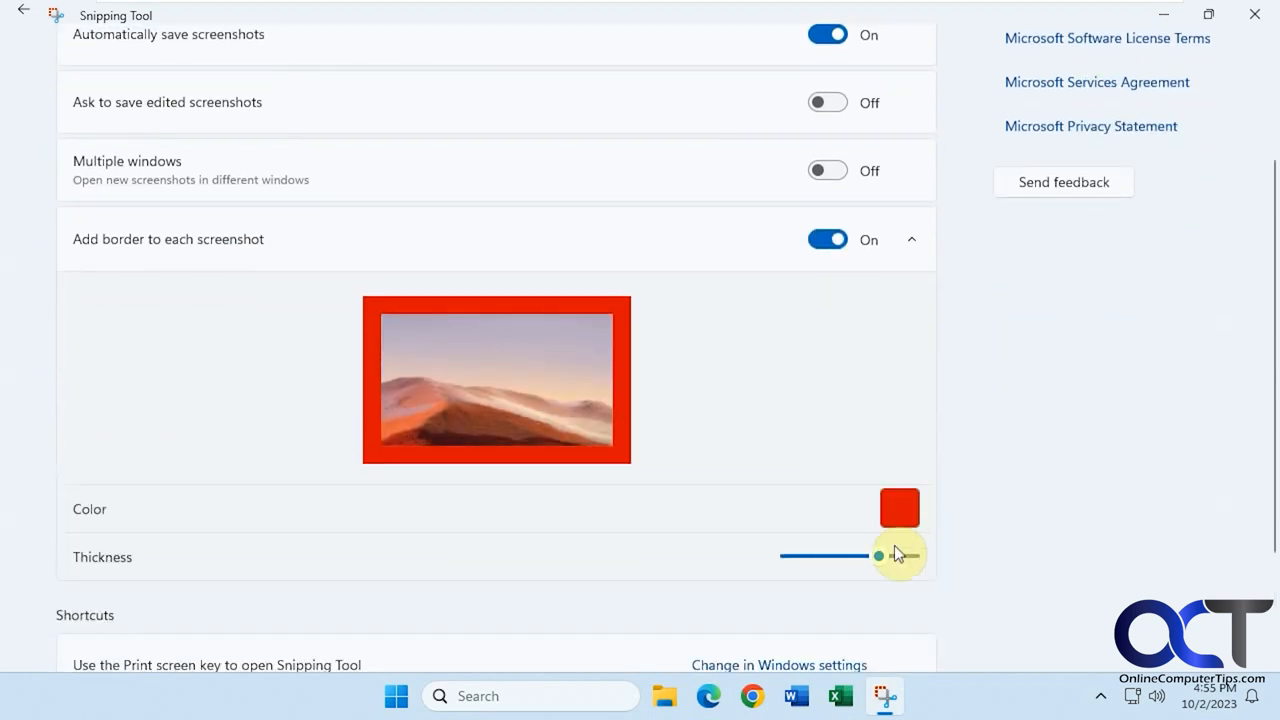
click(898, 508)
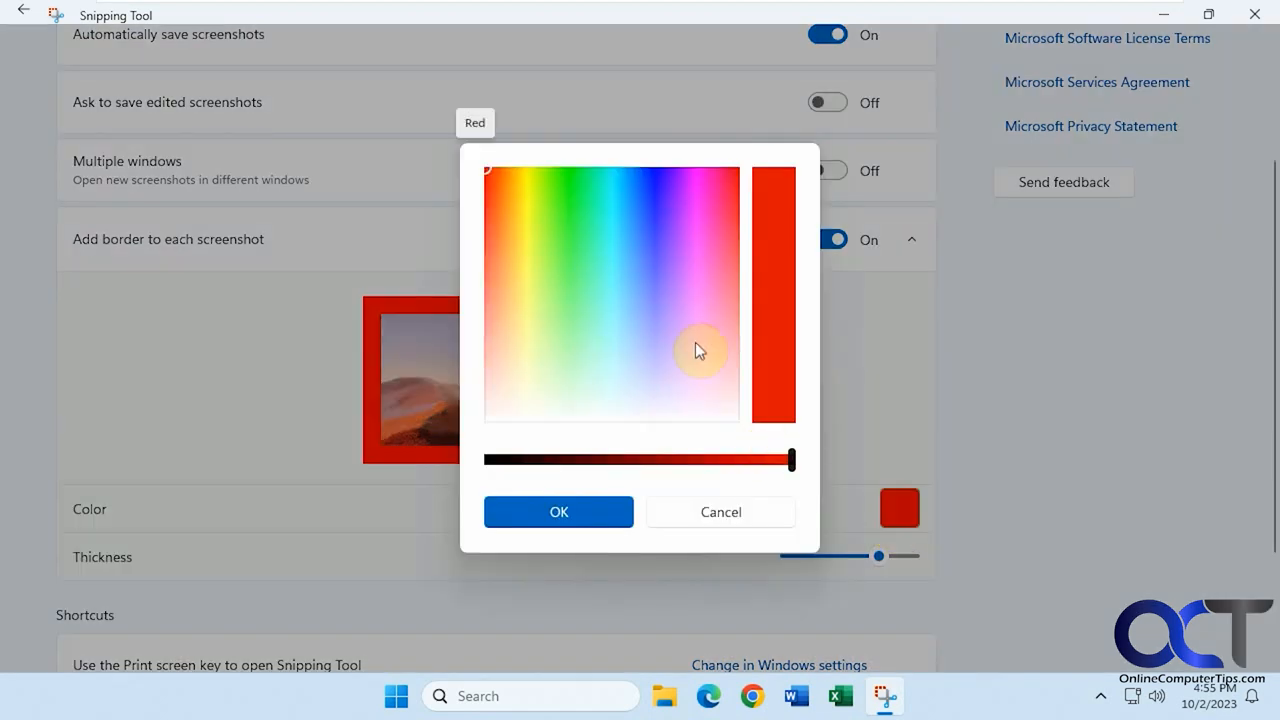
mouse_move(616, 204)
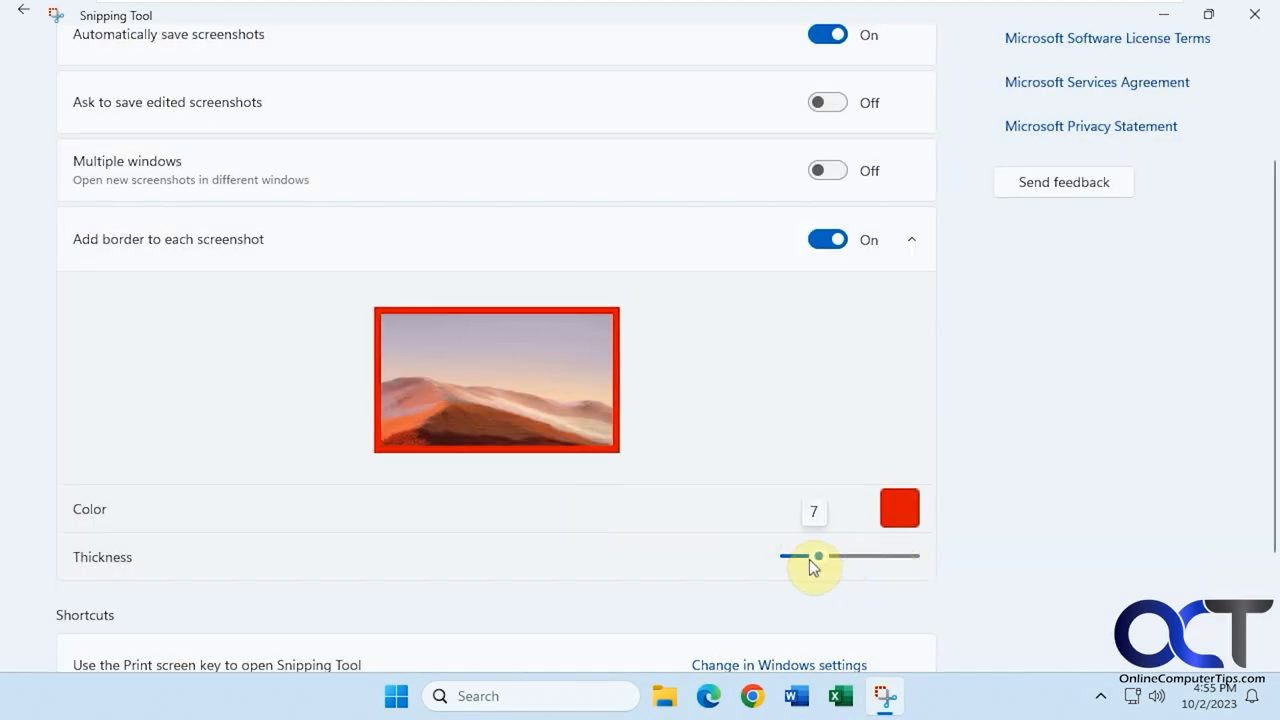
drag(818, 556, 848, 556)
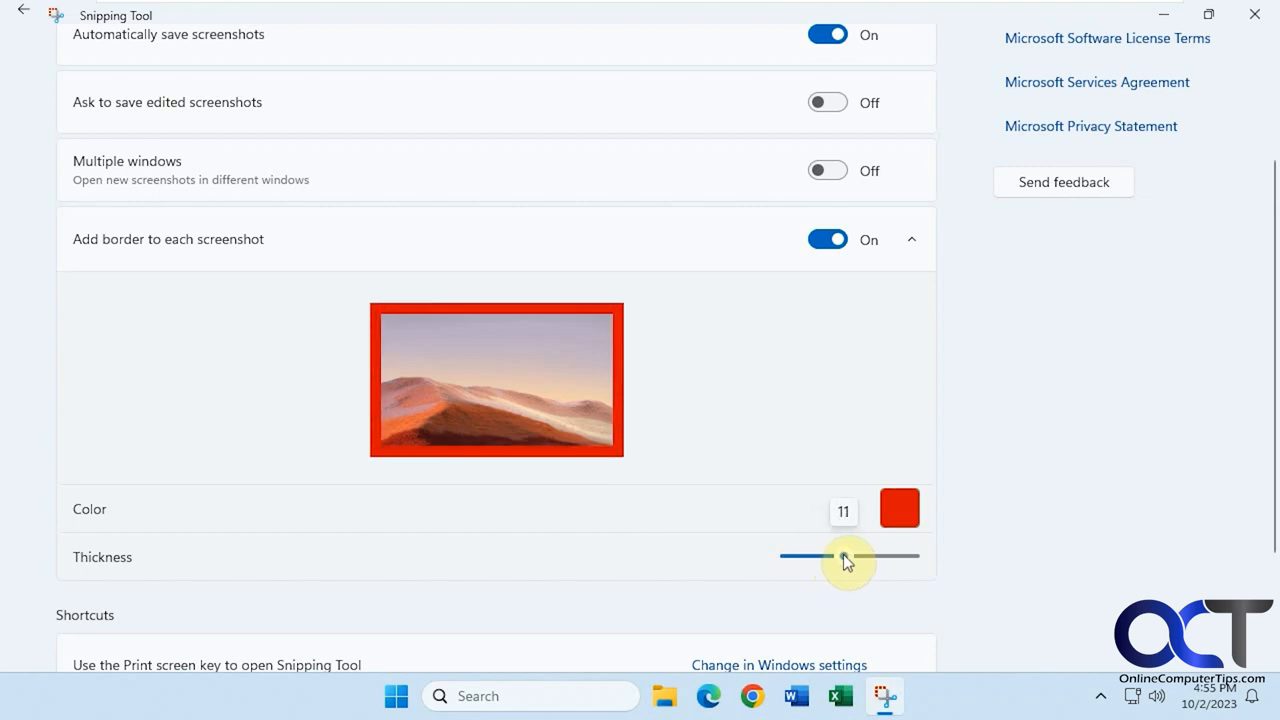
drag(848, 556, 838, 556)
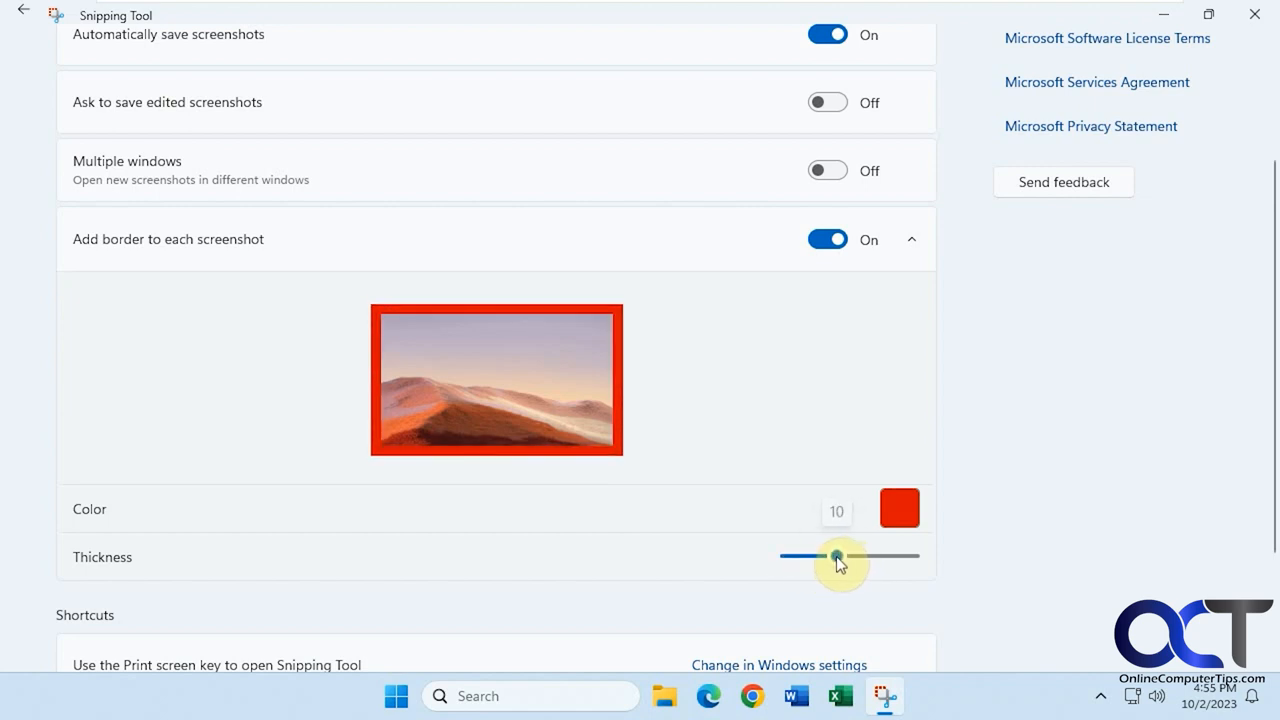
scroll(down, 3)
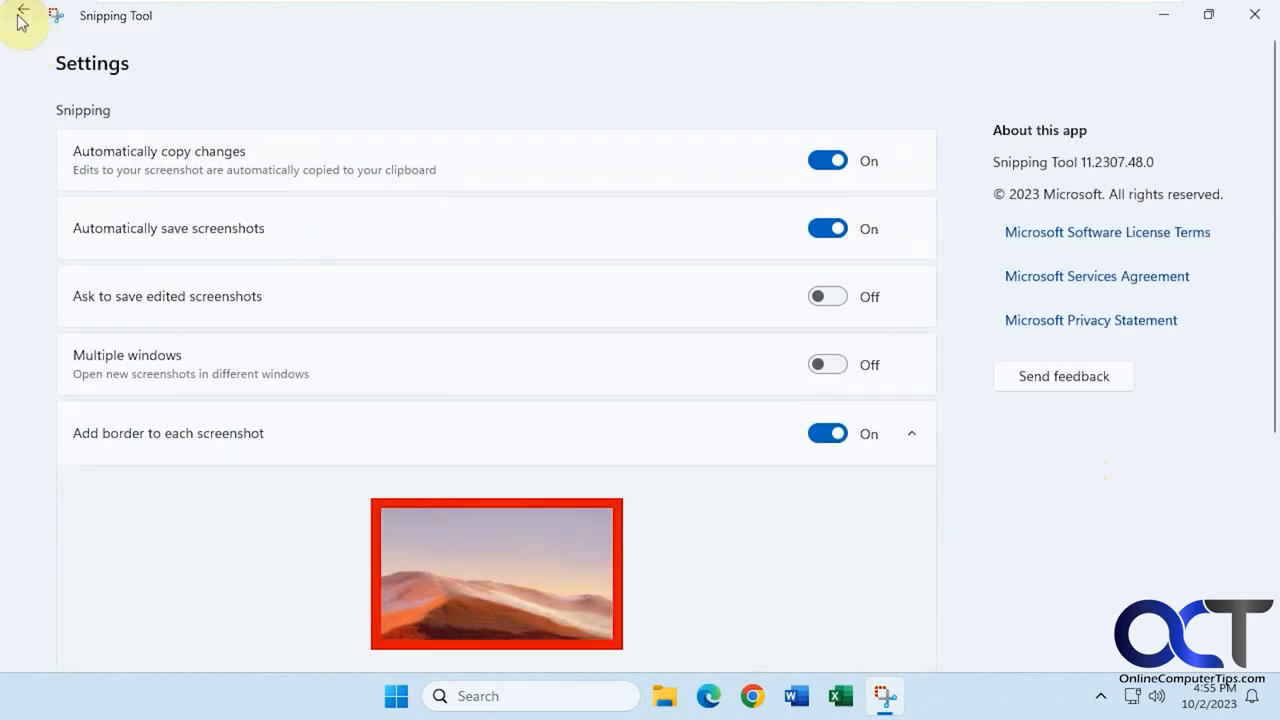
- Leave Settings and open Dog.jpg from Pictures so it shows the red border
click(22, 14)
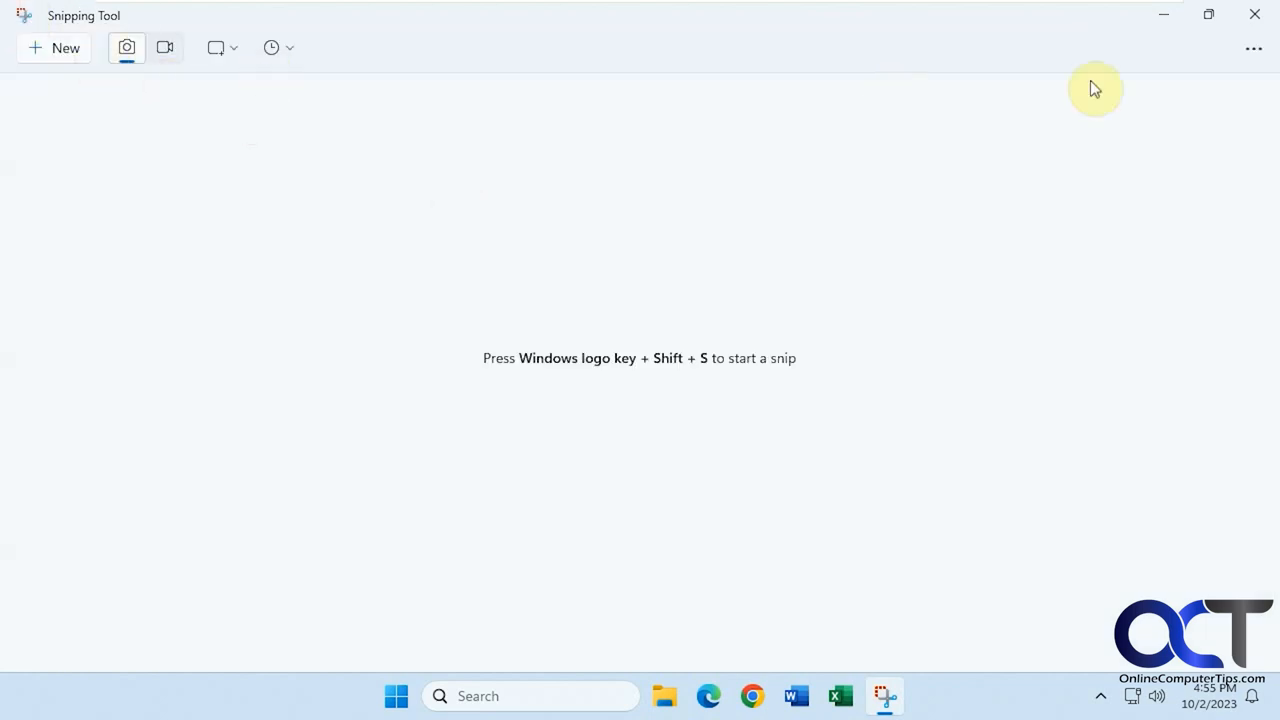
click(1254, 48)
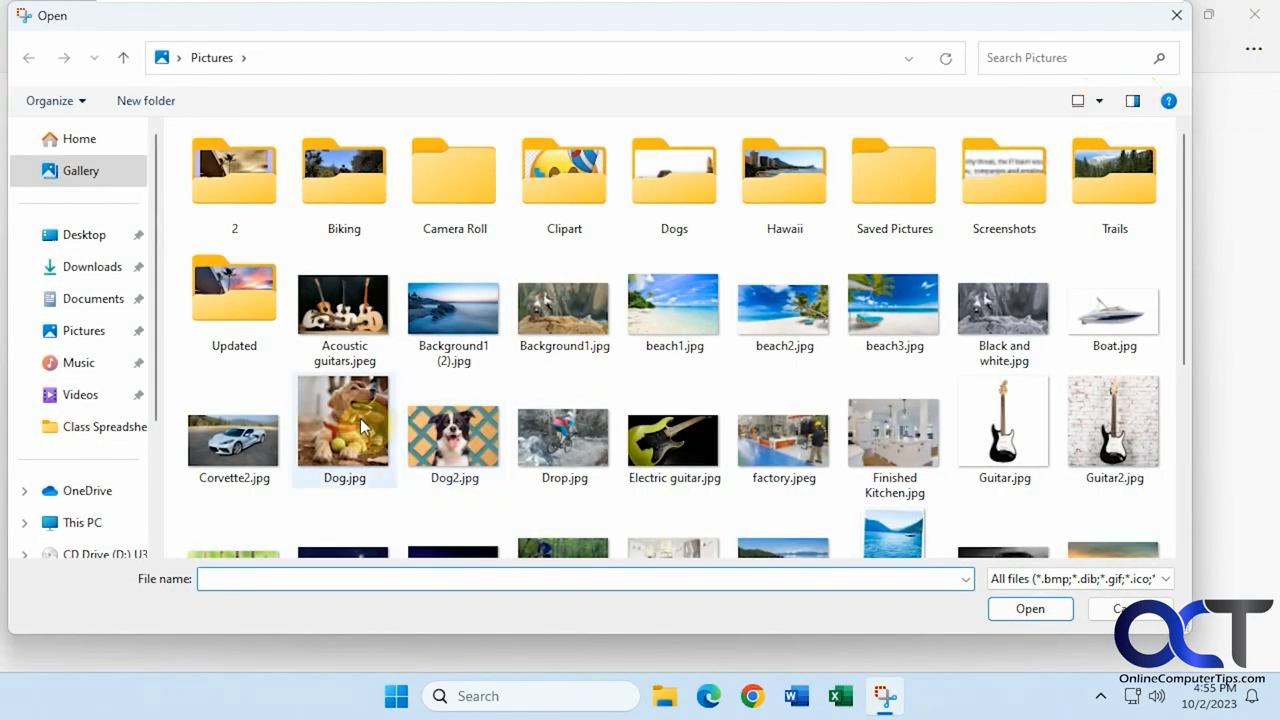
double_click(344, 418)
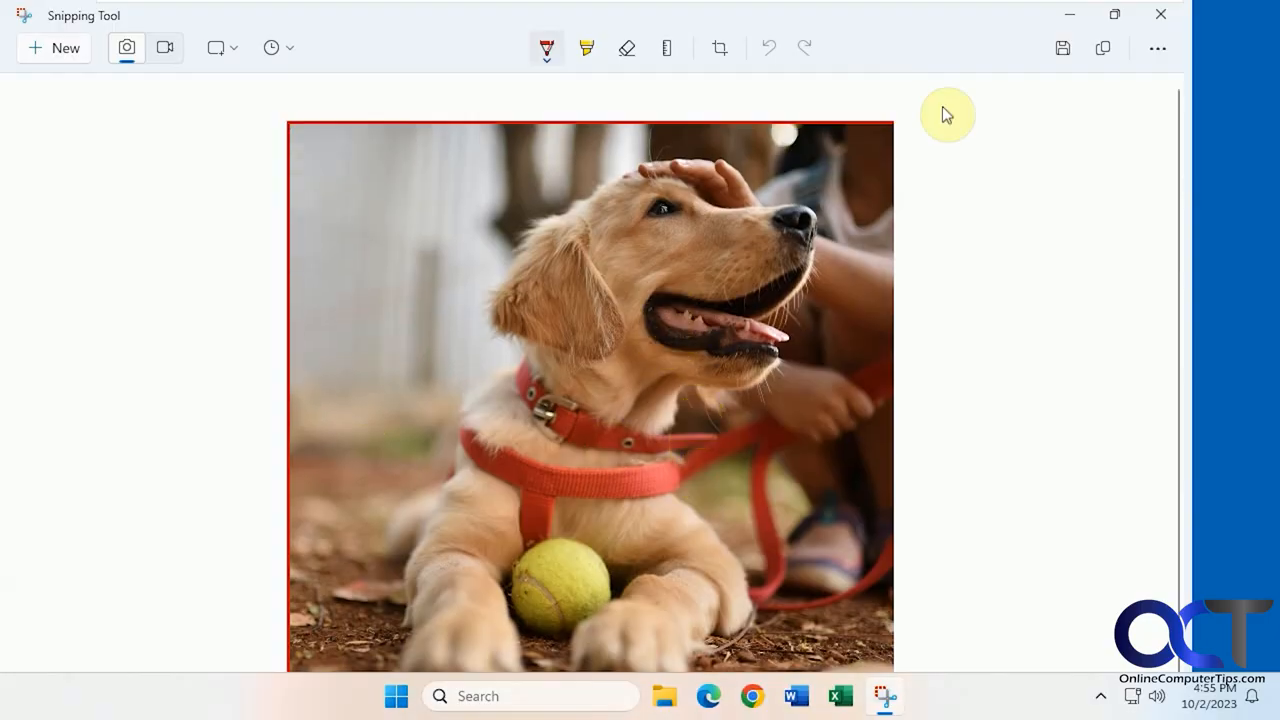
- Save the bordered dog photo to the Desktop as Dog2.jpg
click(1062, 48)
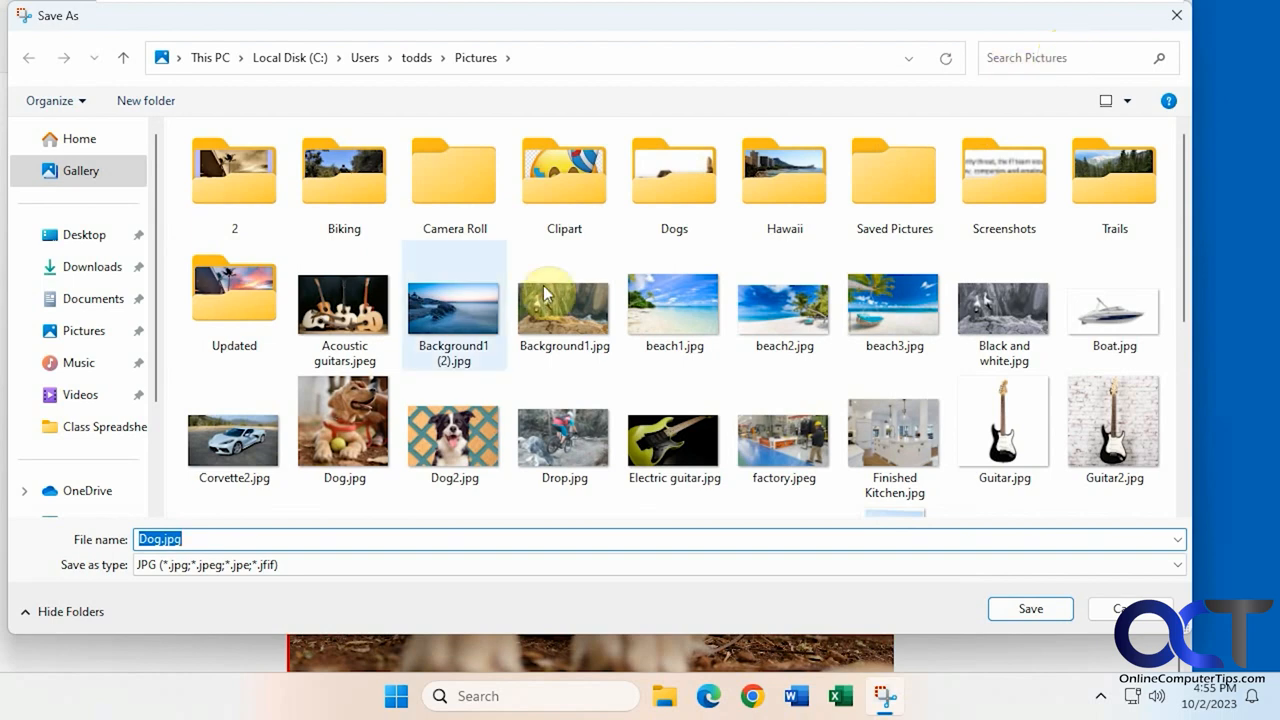
mouse_move(152, 336)
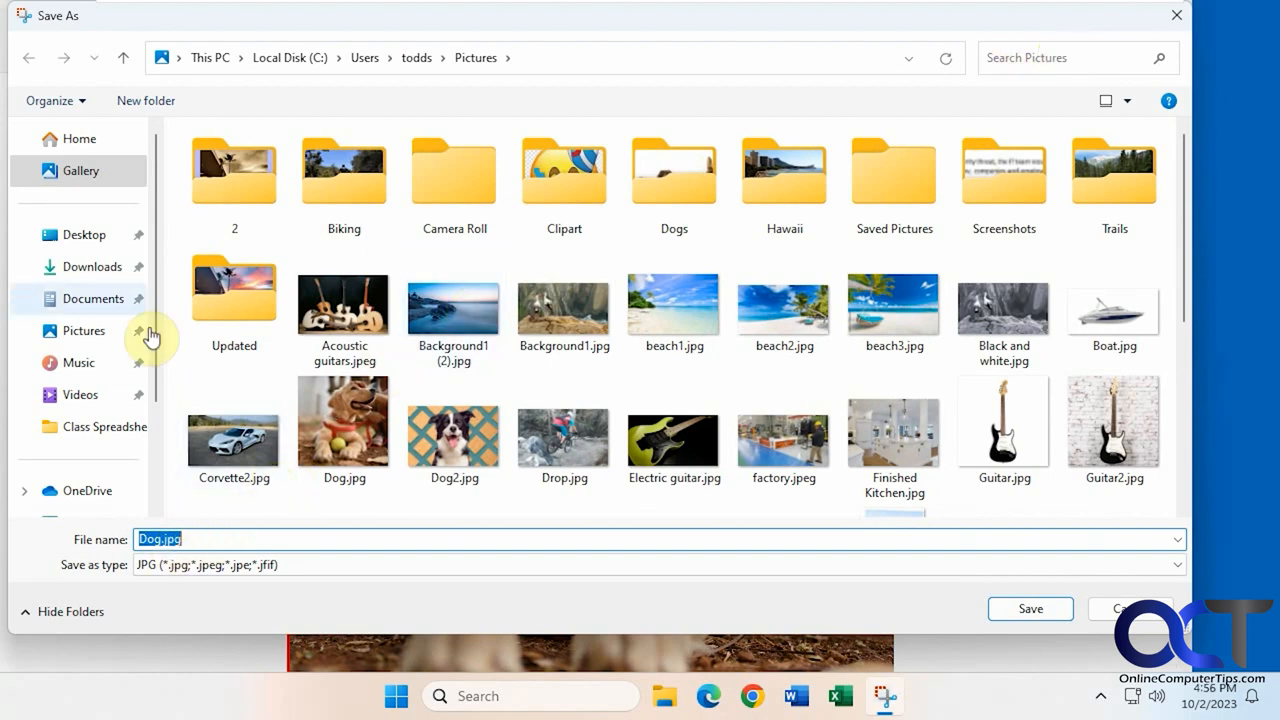
click(84, 234)
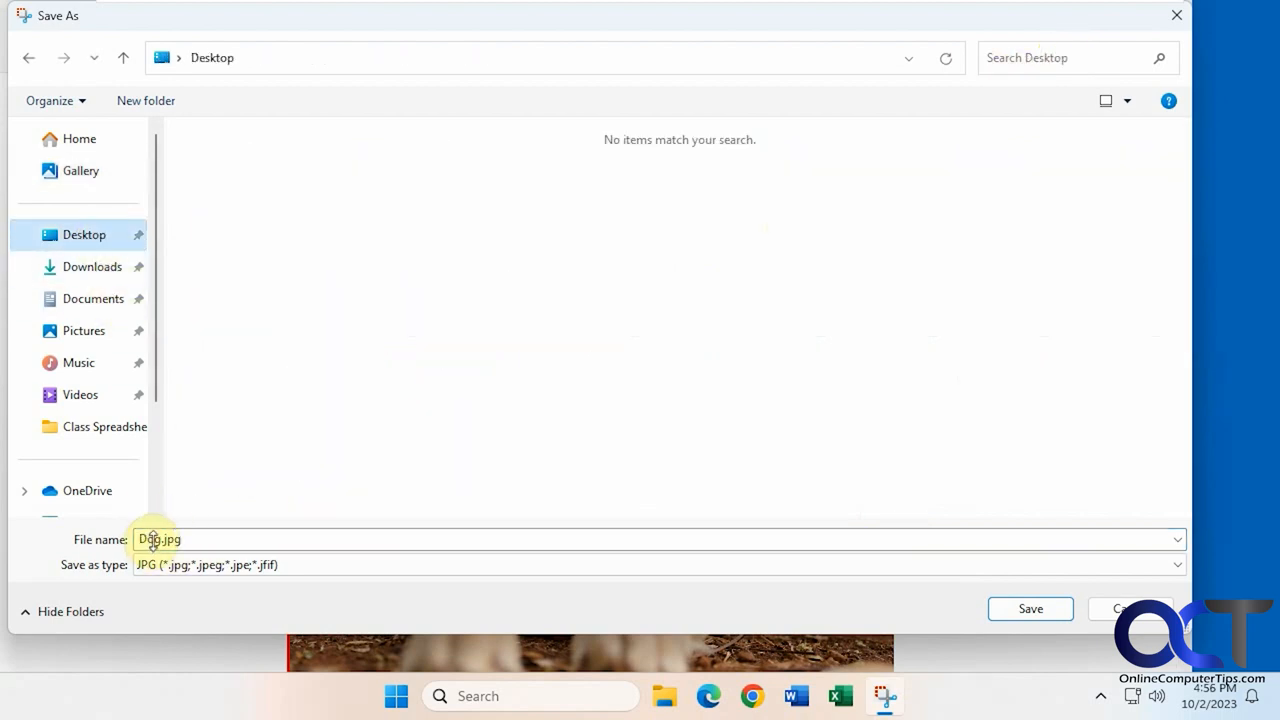
text(2)
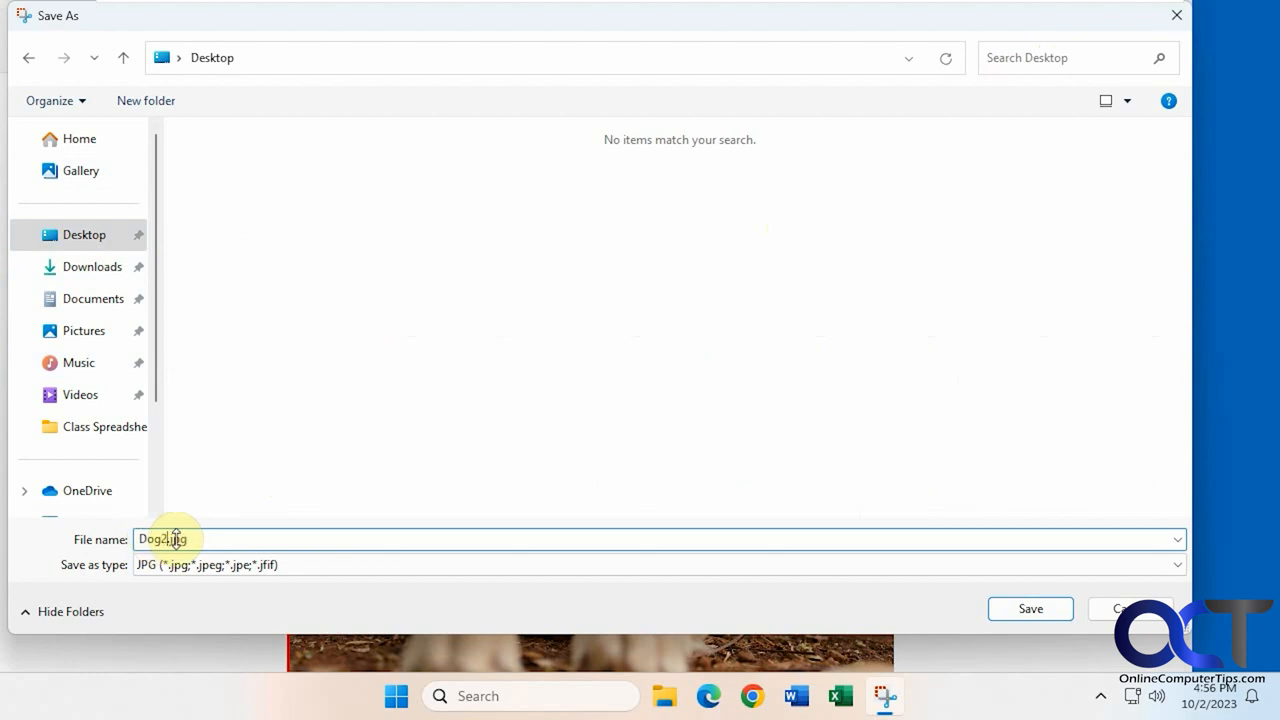
click(1030, 608)
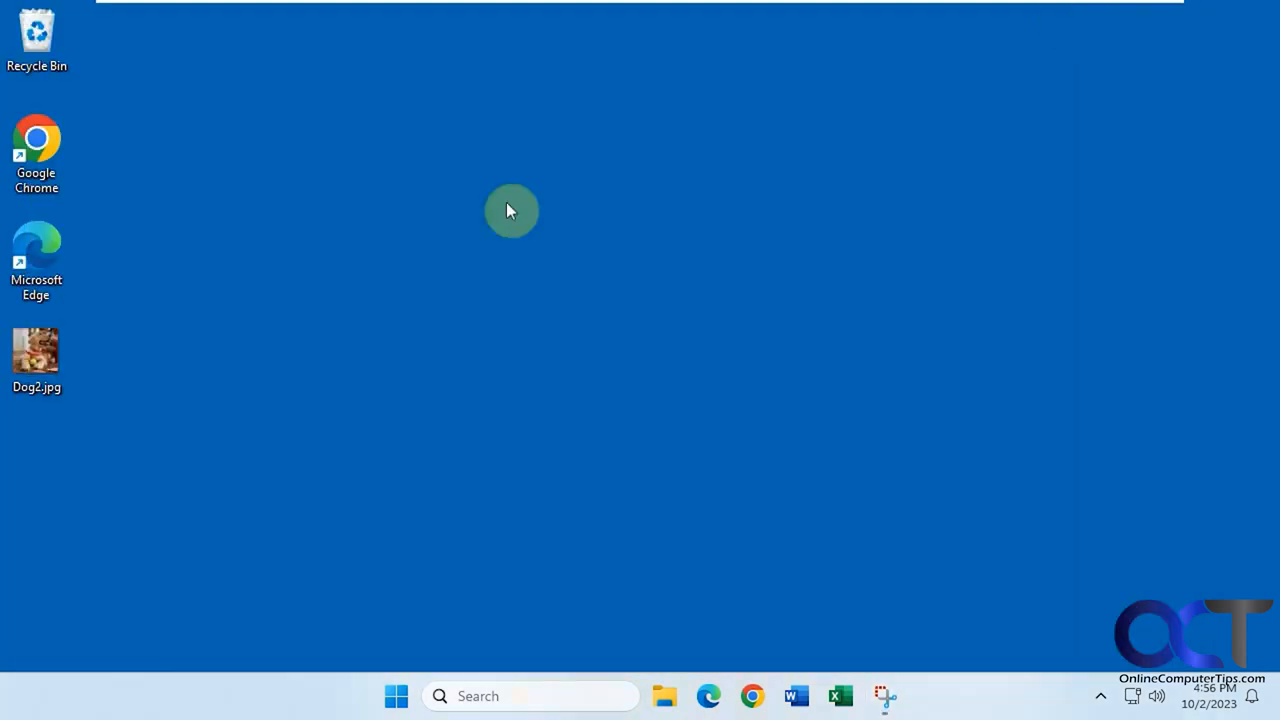
- View Dog2.jpg from the desktop in Photos to confirm its thin red border, then close it
double_click(36, 348)
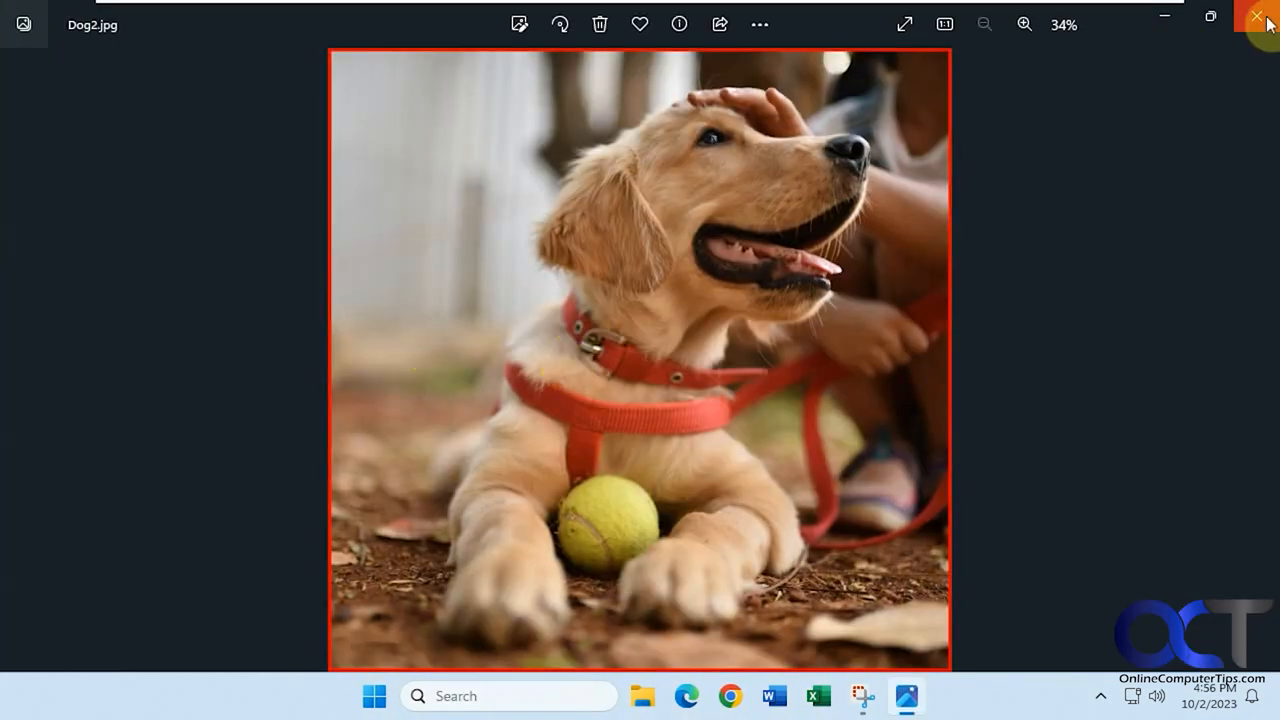
click(1256, 18)
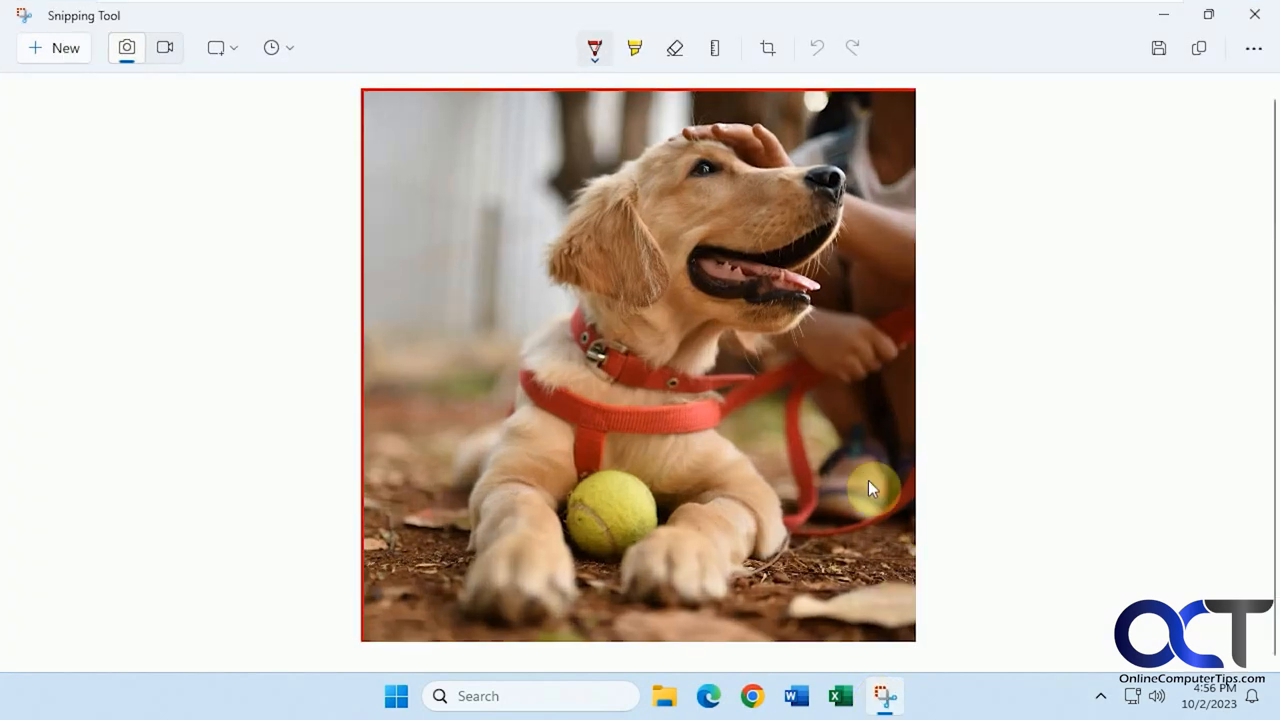
- Revisit Settings to increase the screenshot border thickness for a heavier red frame
click(1252, 48)
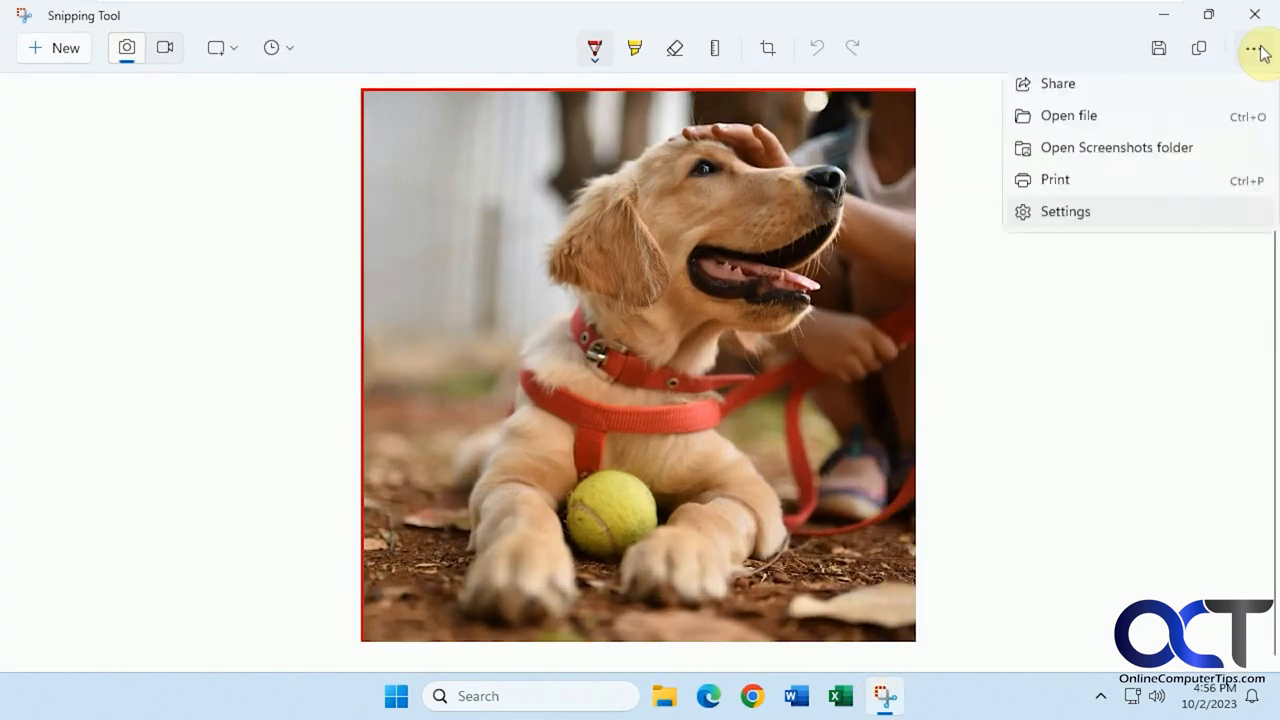
click(1064, 212)
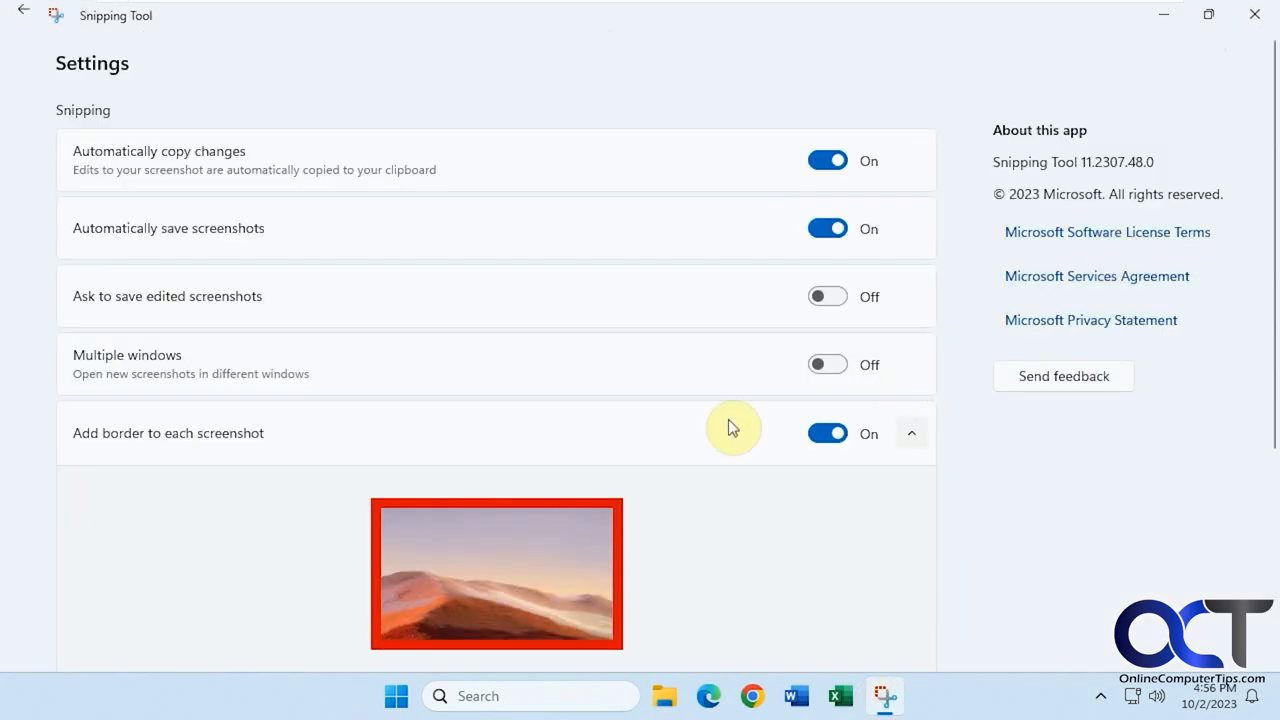
scroll(down, 3)
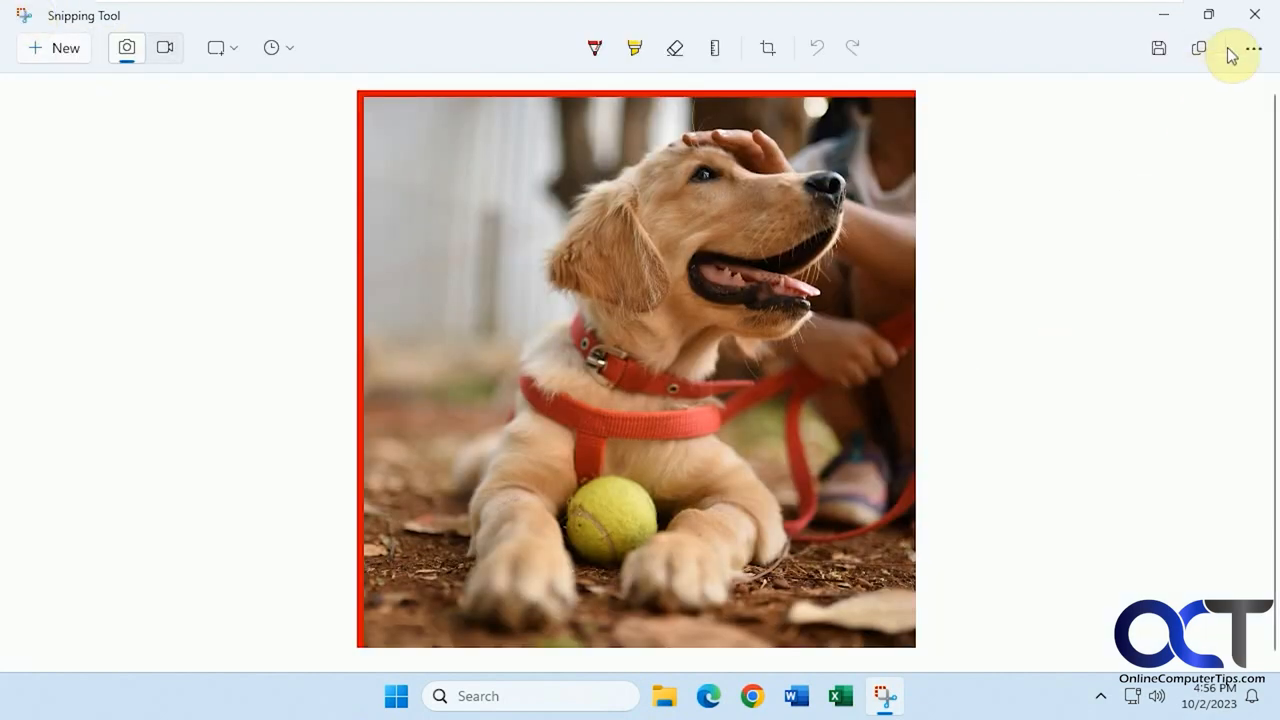
click(1254, 48)
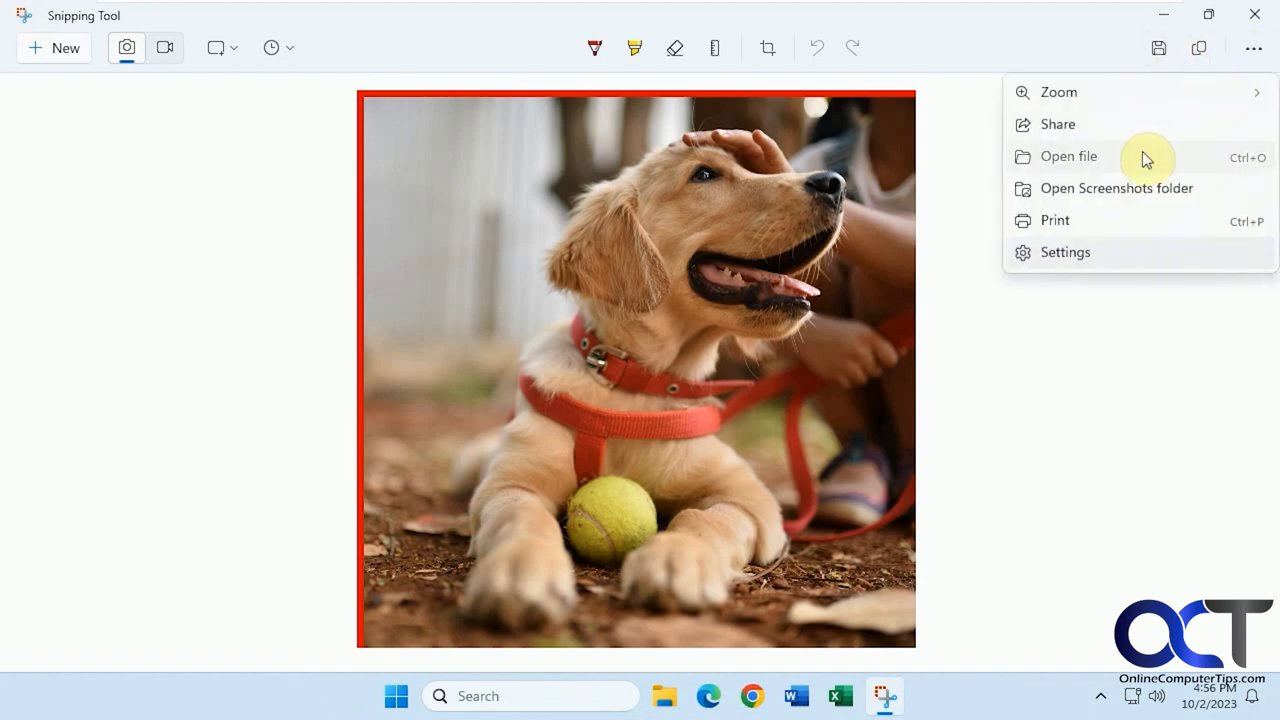
- Reopen Dog.jpg from Pictures so it shows the thicker red border
click(1068, 156)
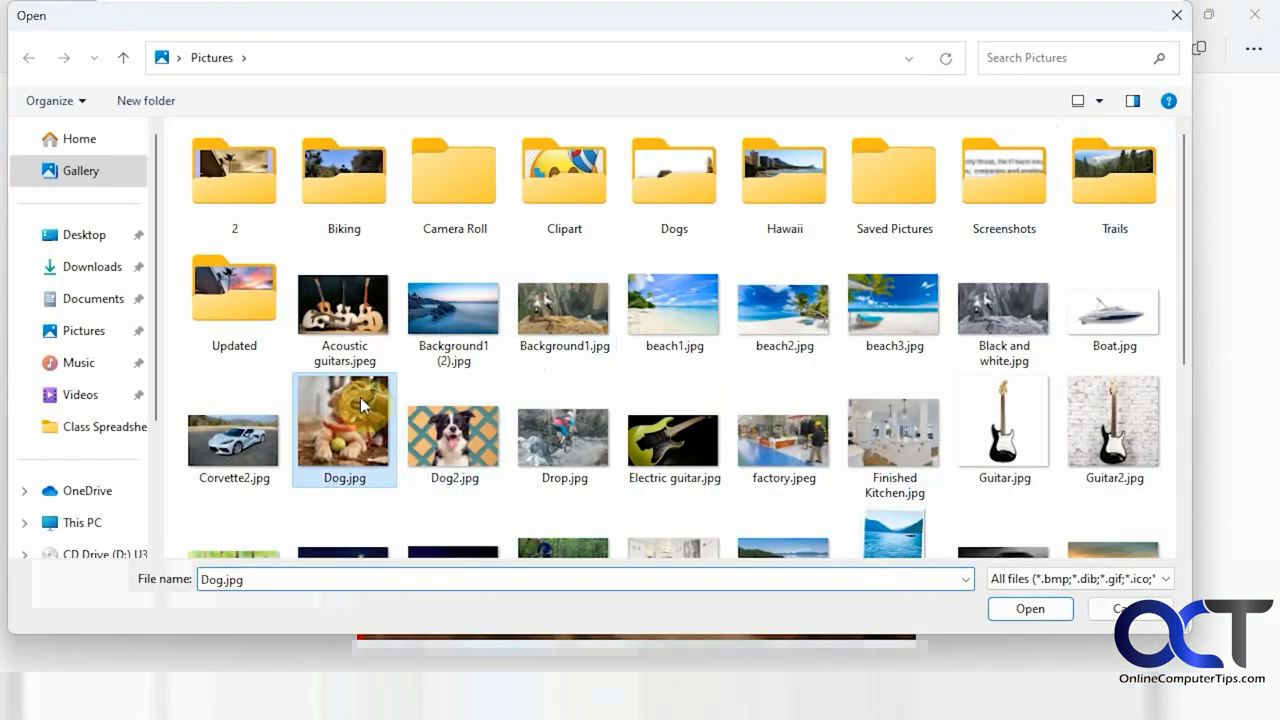
click(1030, 608)
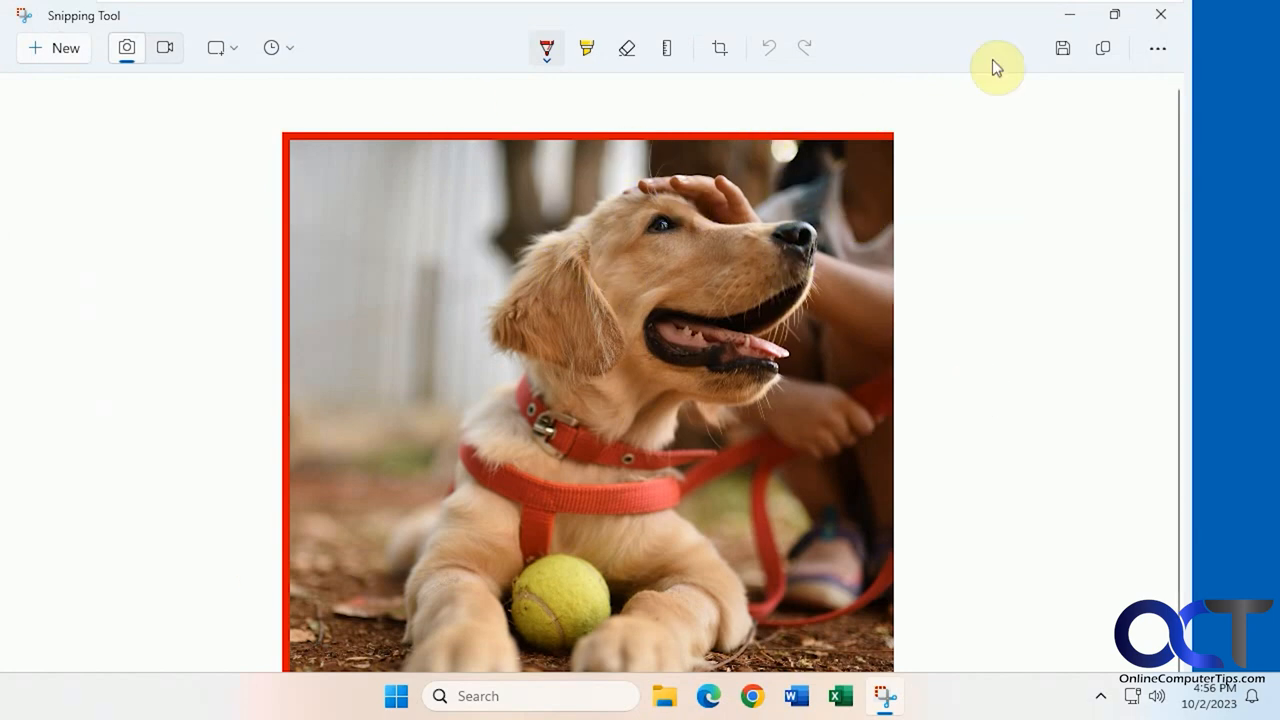
- Save the thick-bordered dog photo to the Desktop as Dog3.jpg
click(1062, 48)
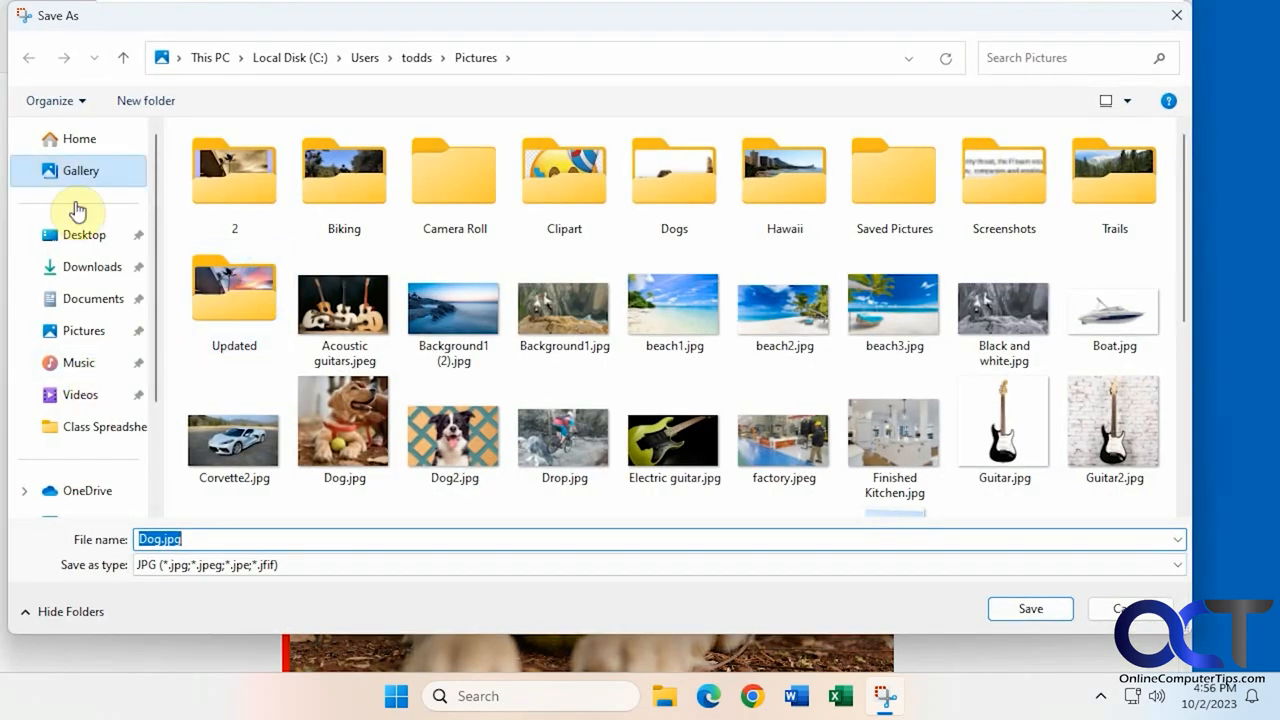
click(84, 234)
text(3)
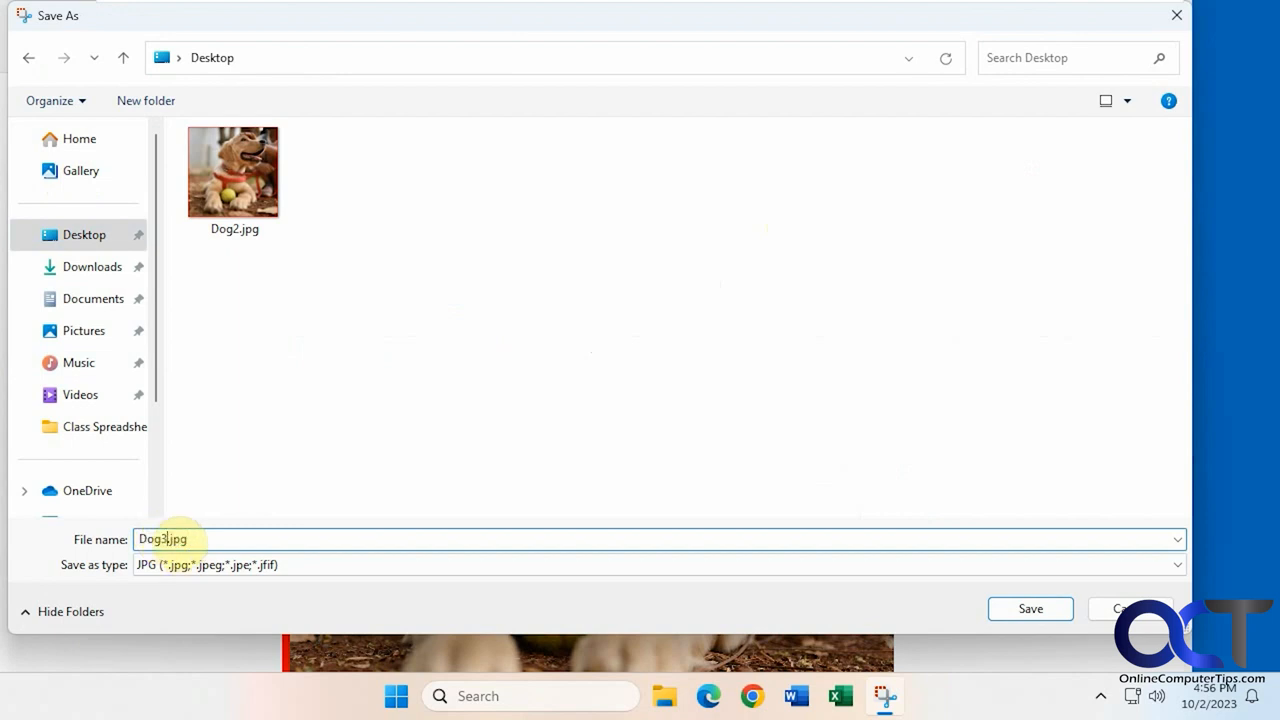
click(1030, 608)
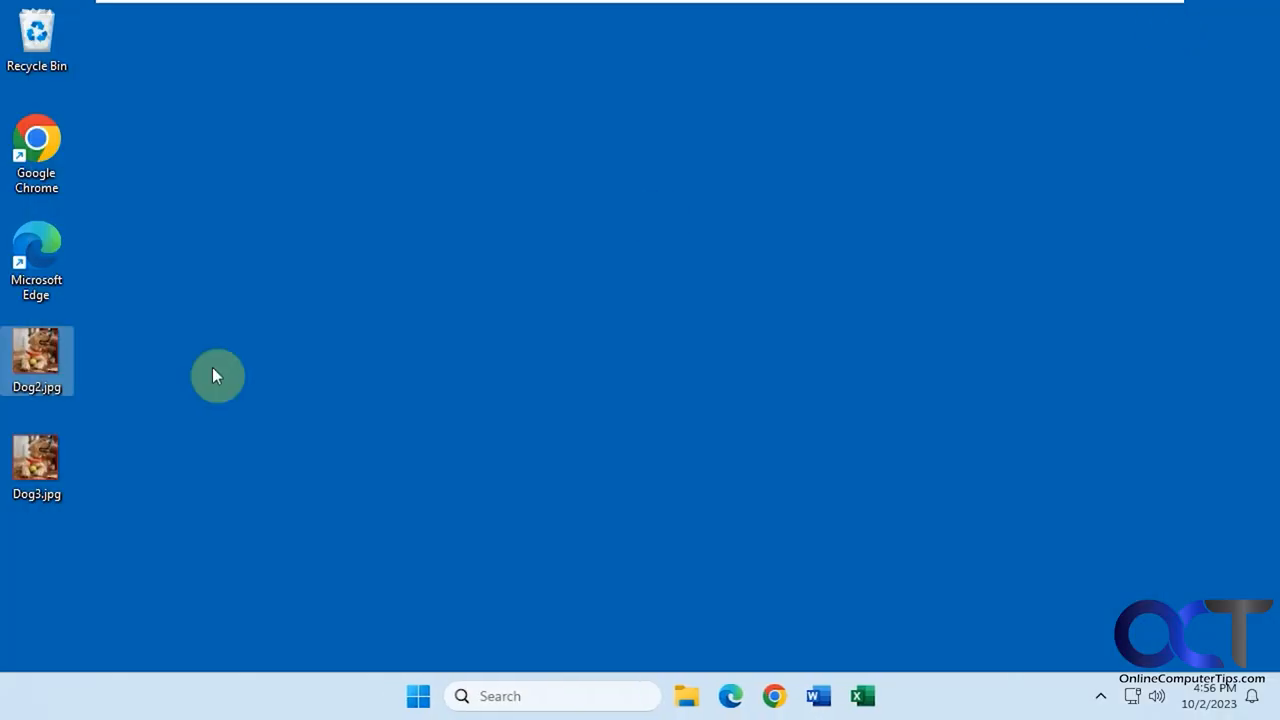
- View Dog2.jpg then Dog3.jpg in Photos to compare border thickness, then close the viewer
double_click(36, 356)
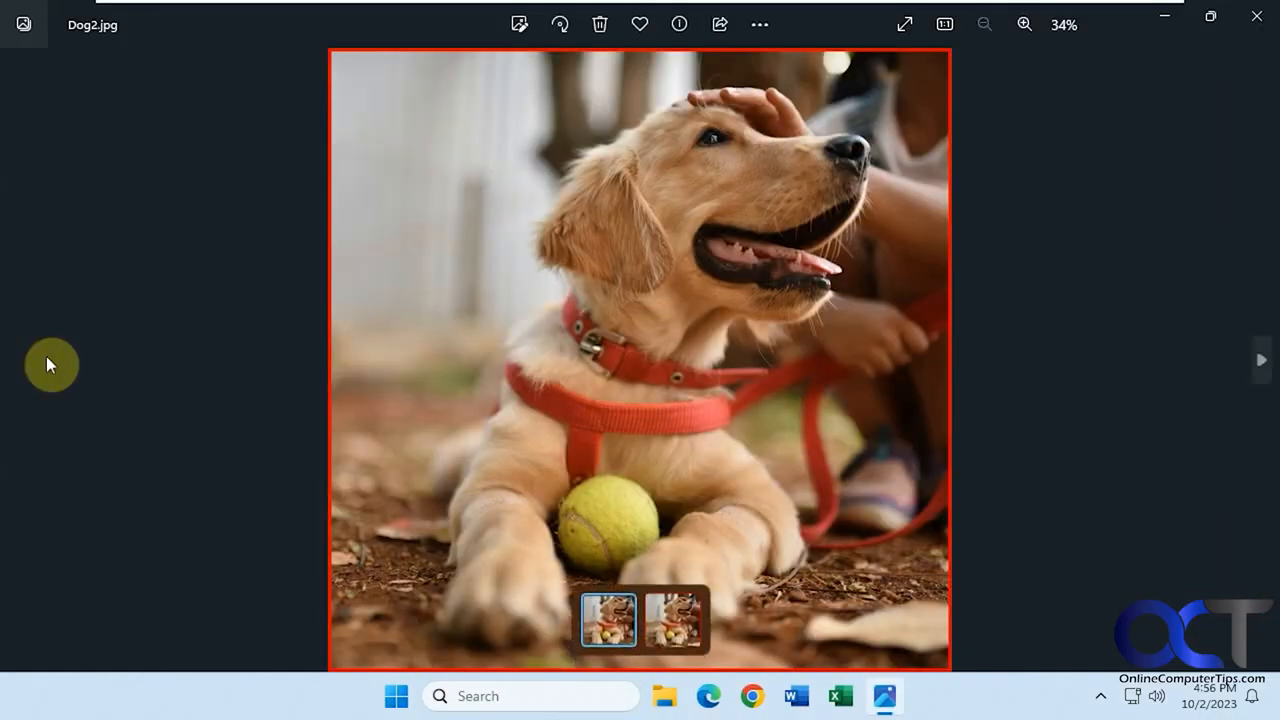
click(1260, 360)
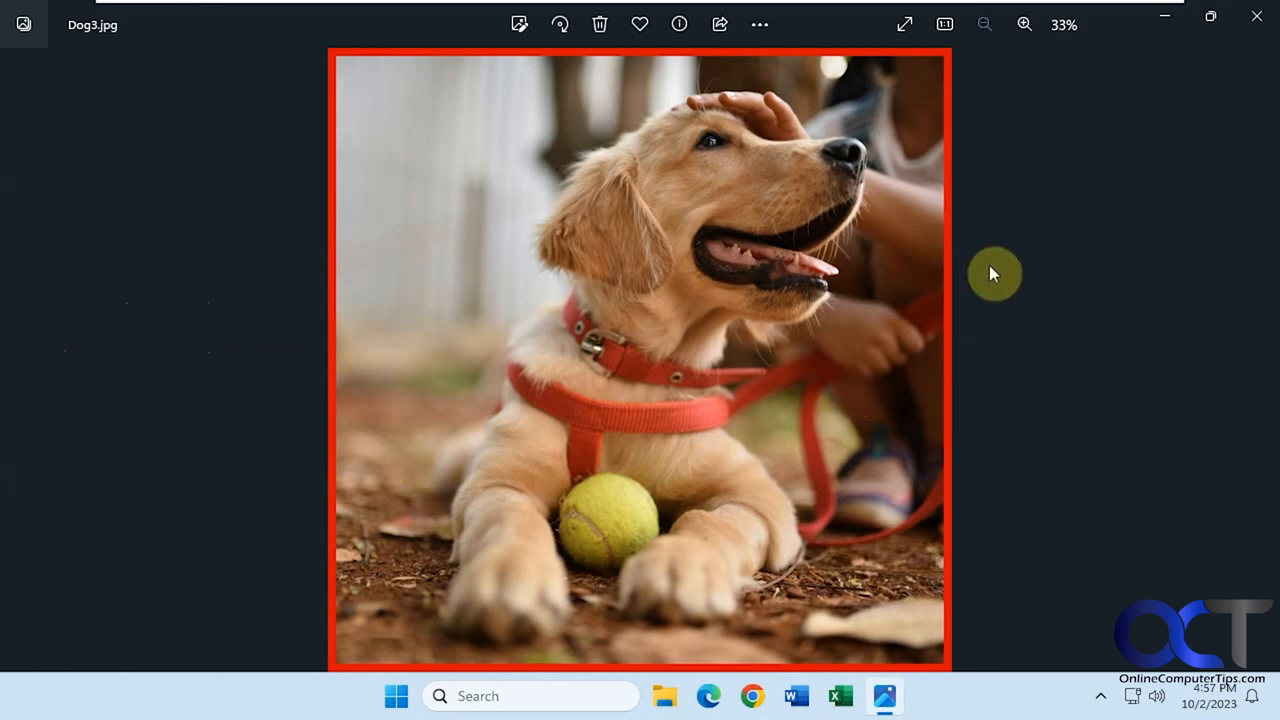
mouse_move(848, 286)
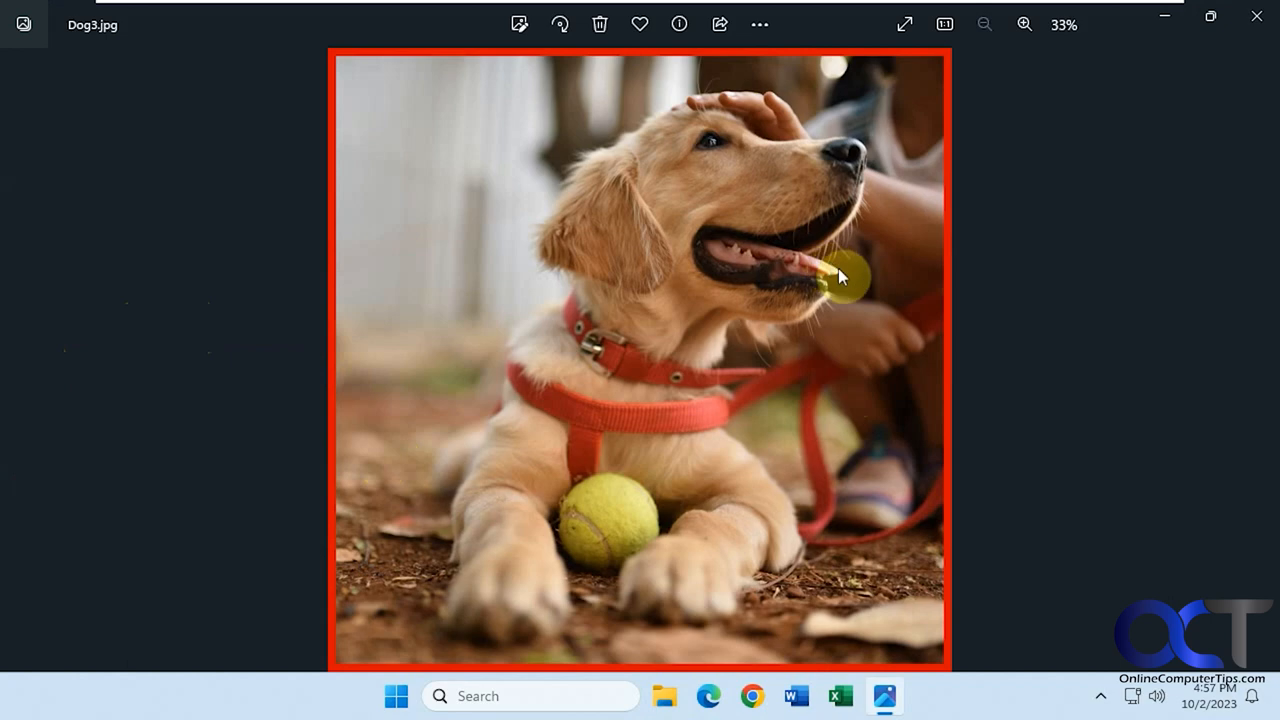
click(1256, 18)
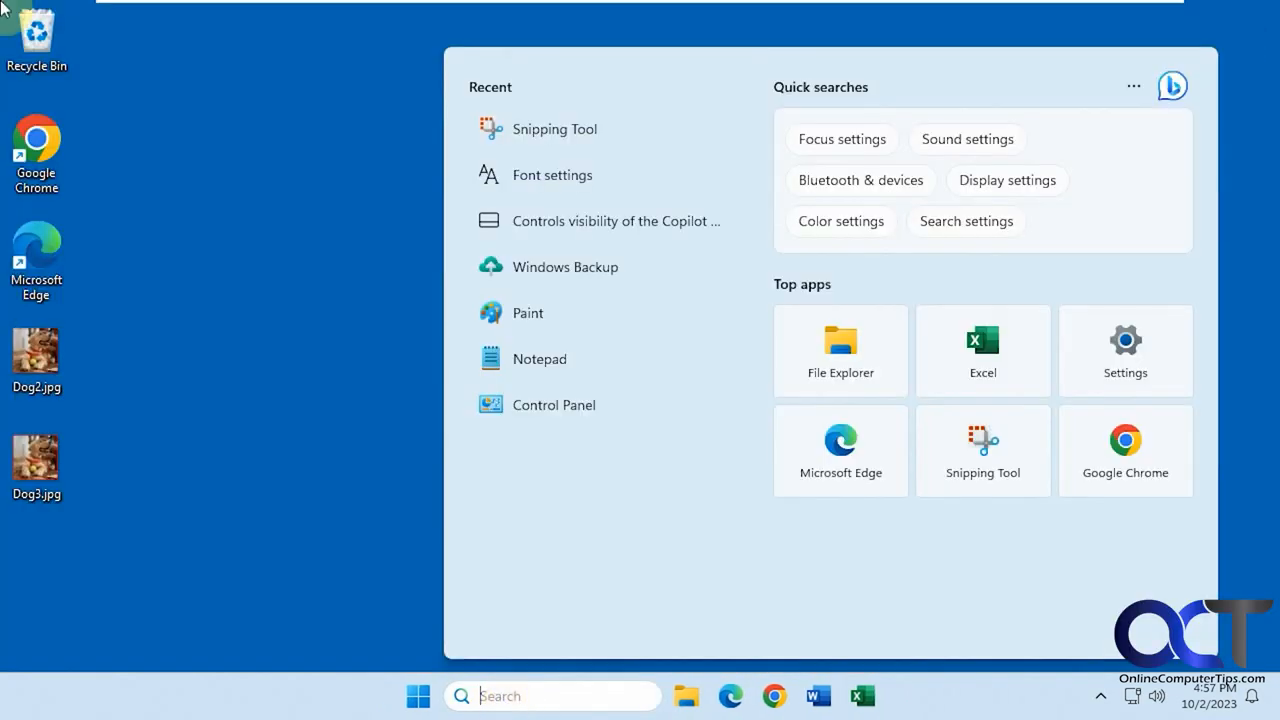
- Relaunch Snipping Tool via search and take a new snip of the desktop shortcuts
text(snipp)
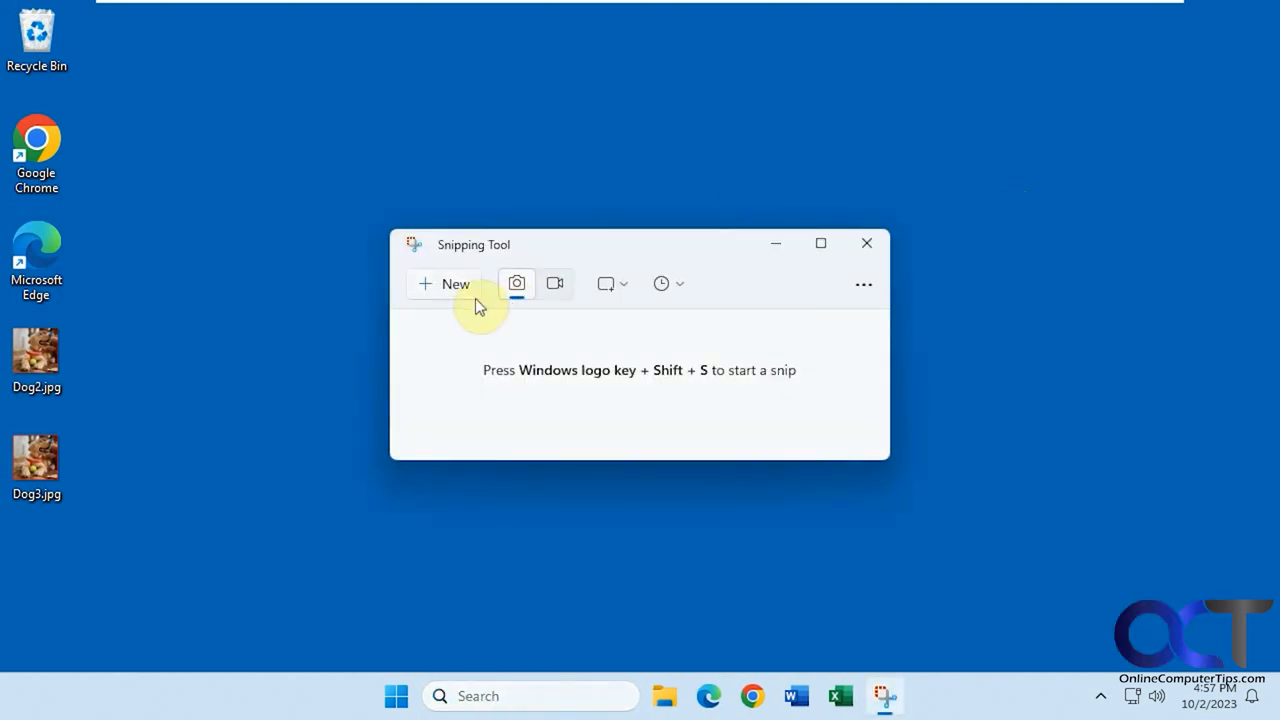
click(444, 284)
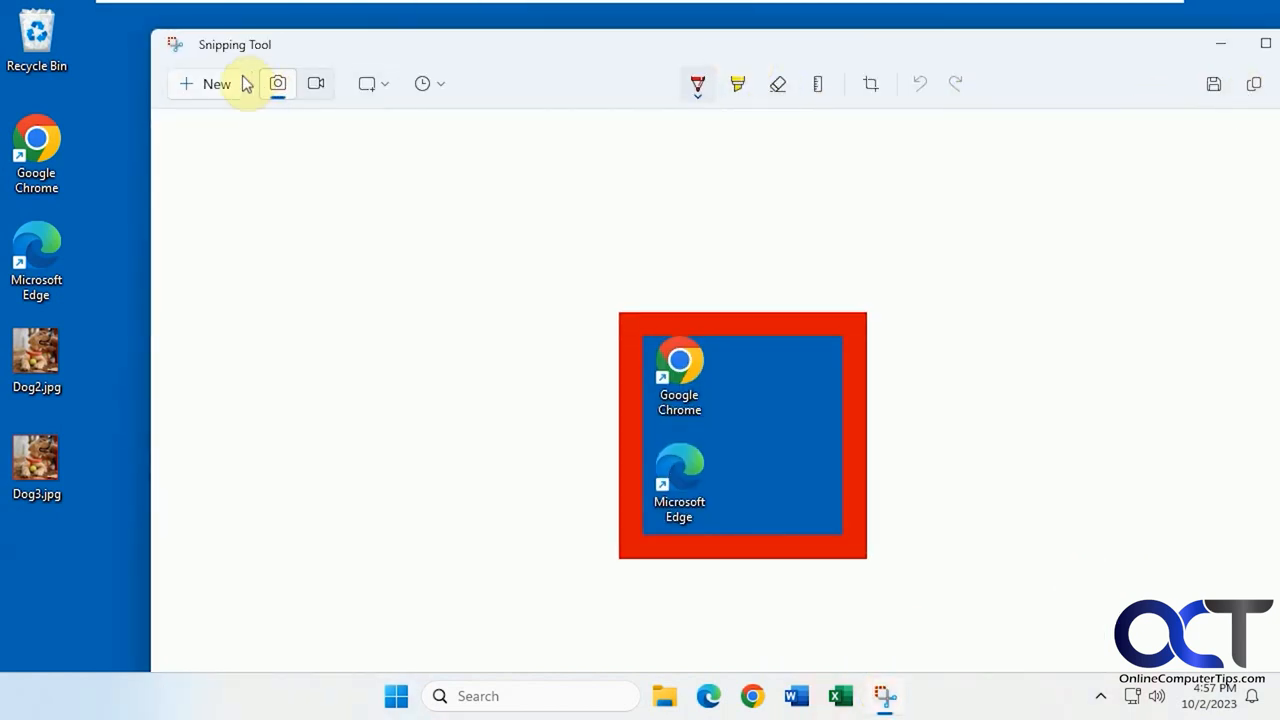
click(278, 84)
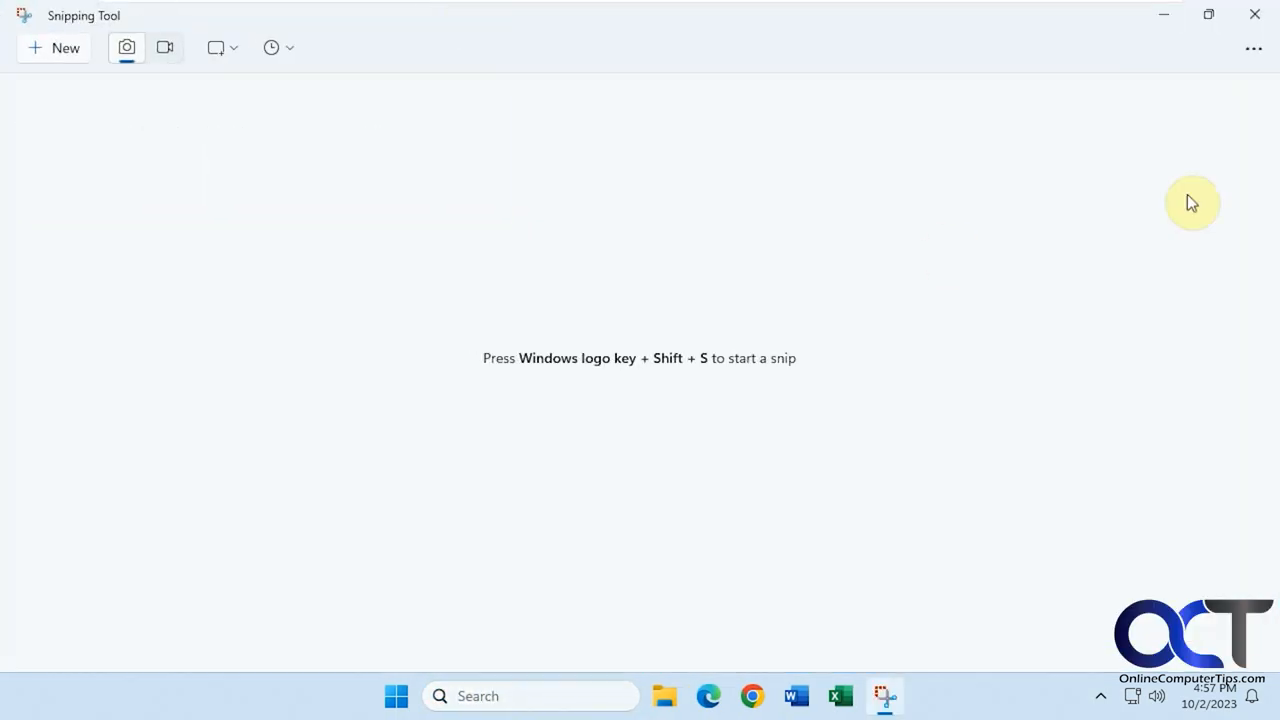
click(1254, 48)
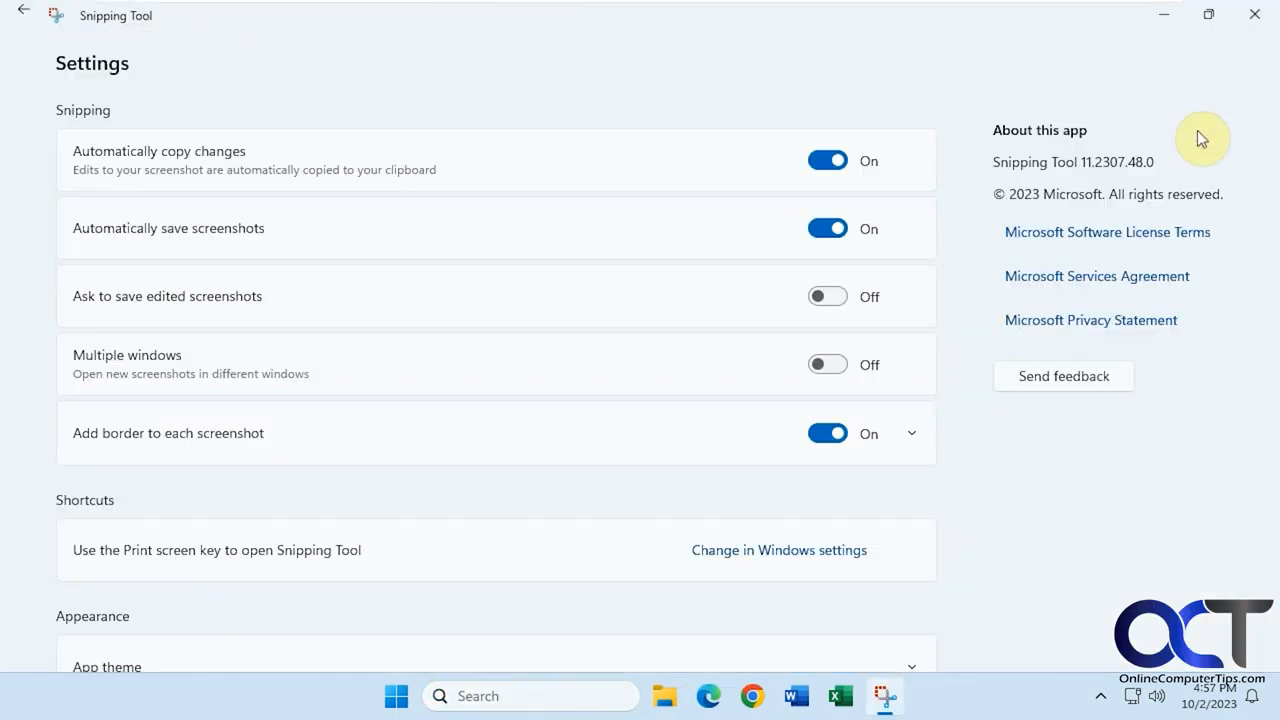
scroll(down, 3)
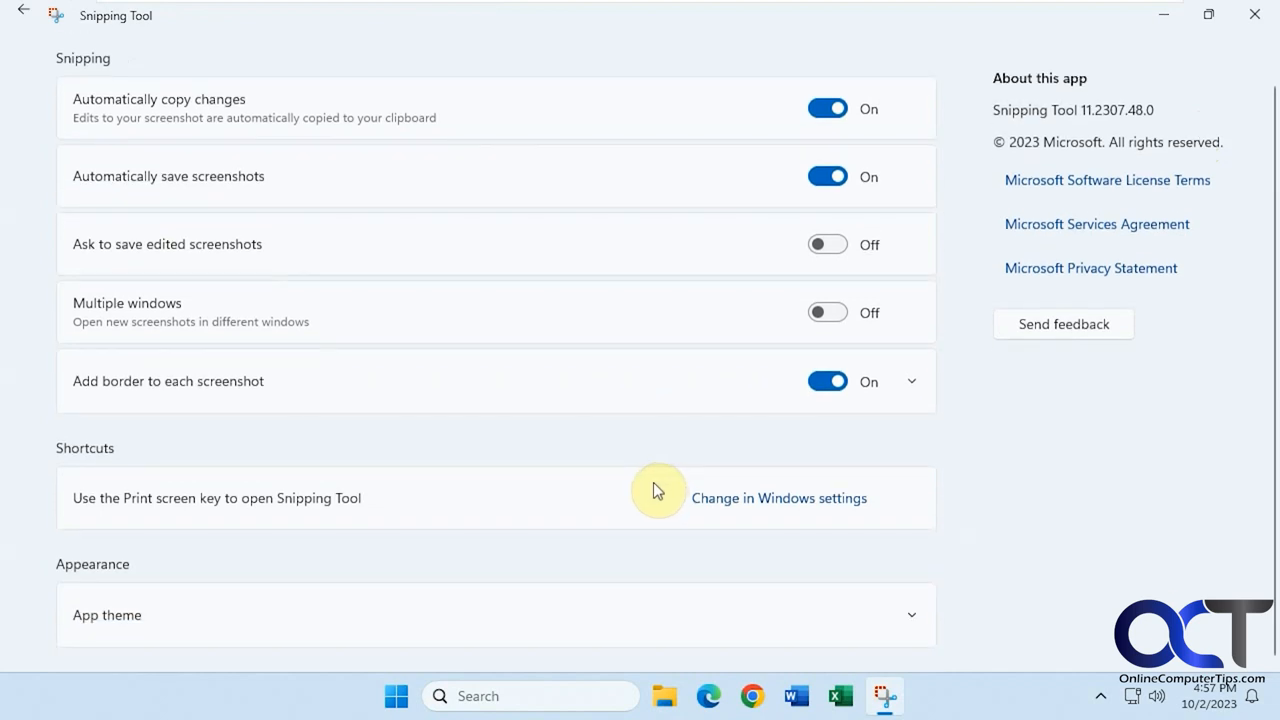
mouse_move(452, 372)
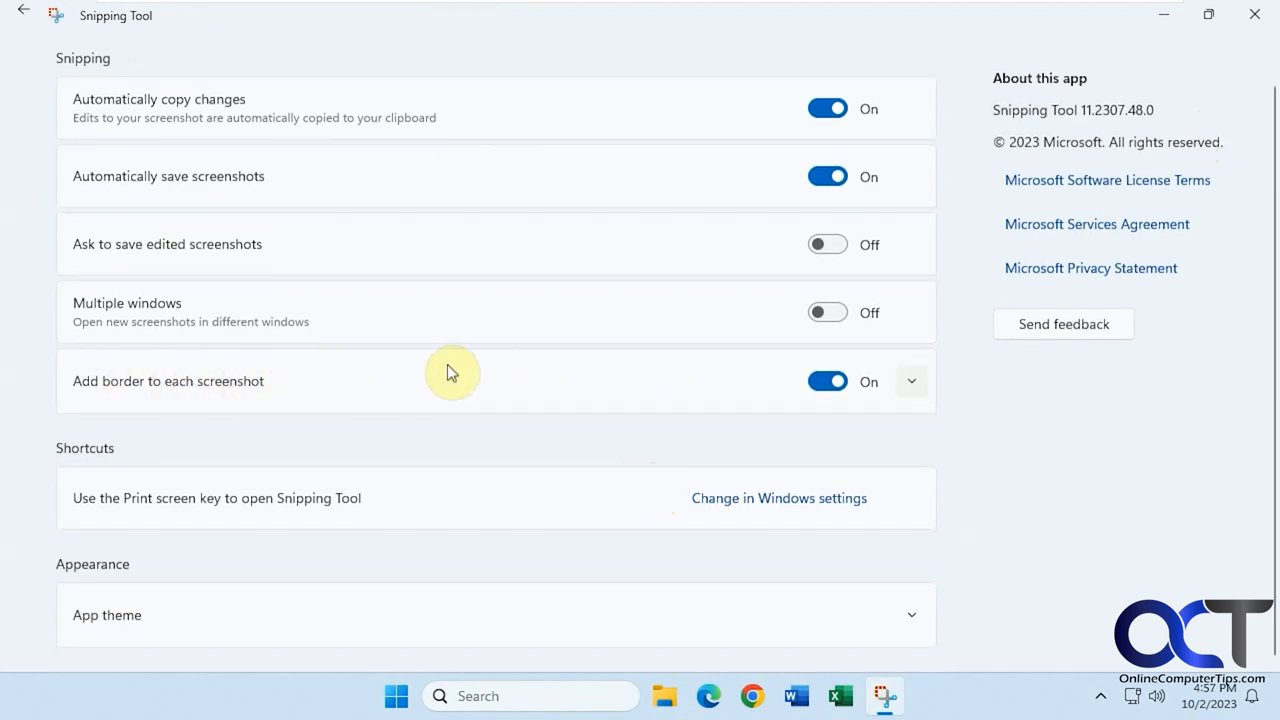
click(910, 380)
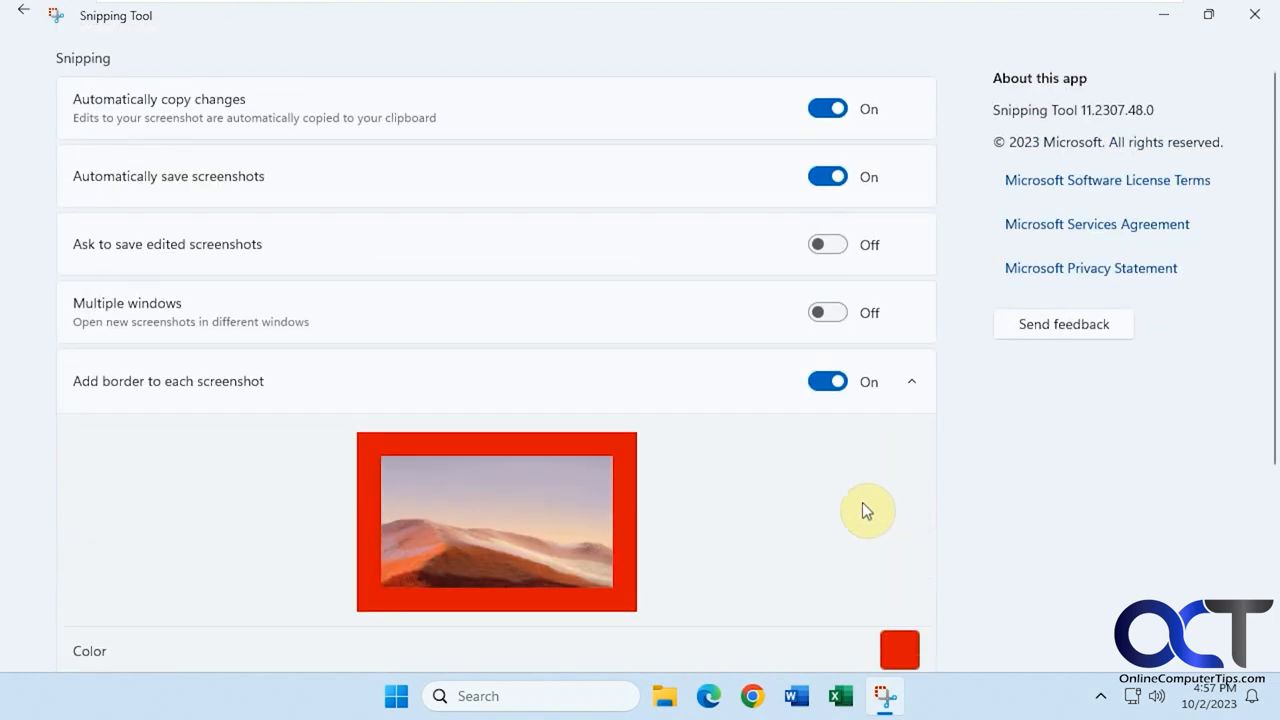
click(24, 12)
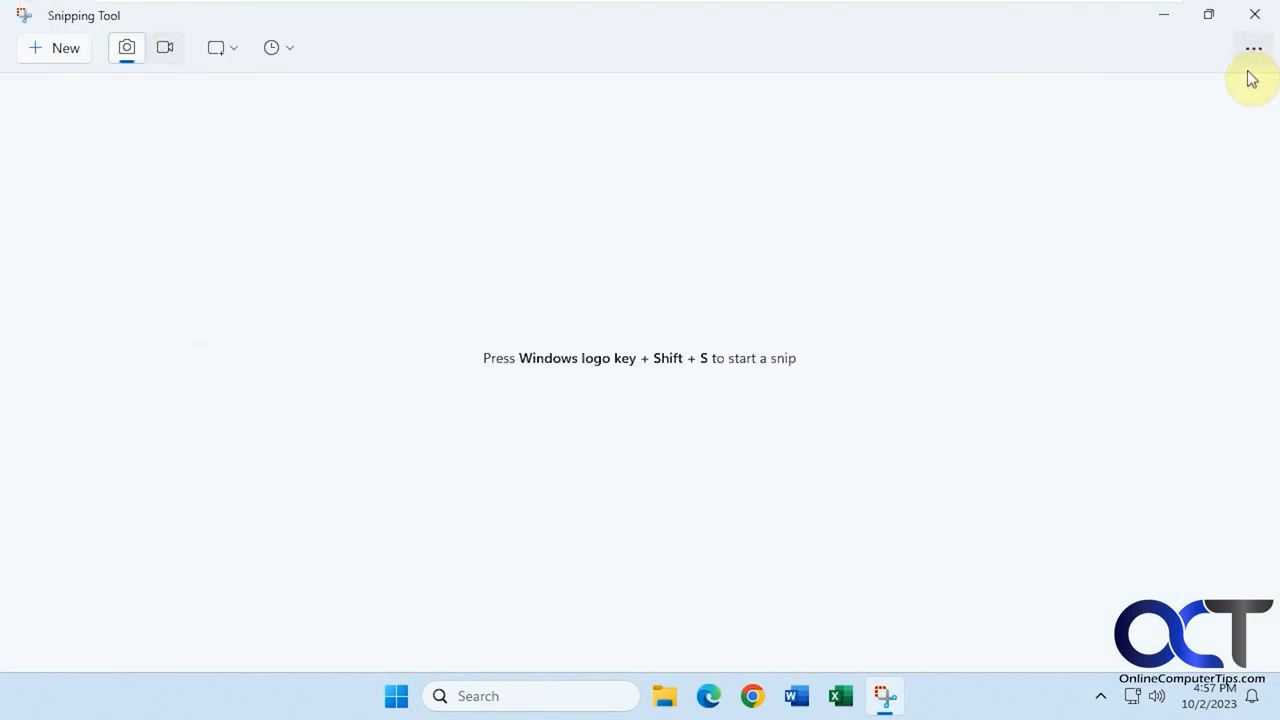
click(1252, 48)
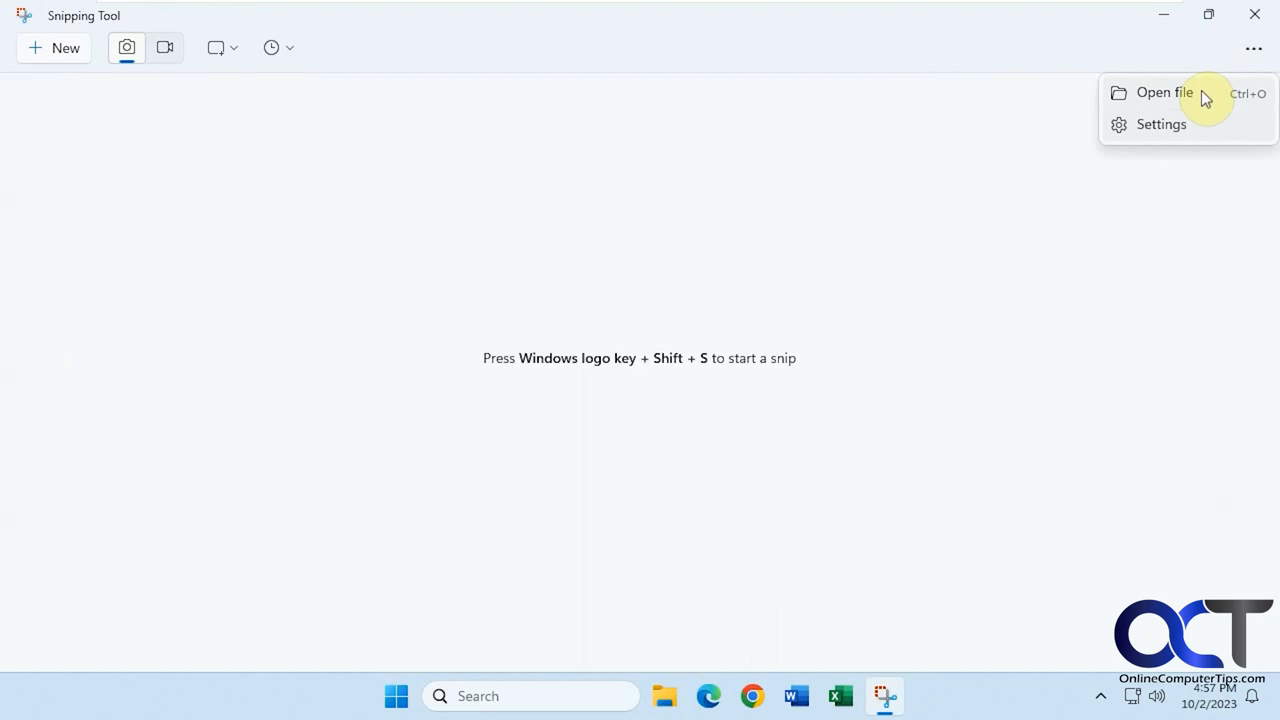
mouse_move(1196, 100)
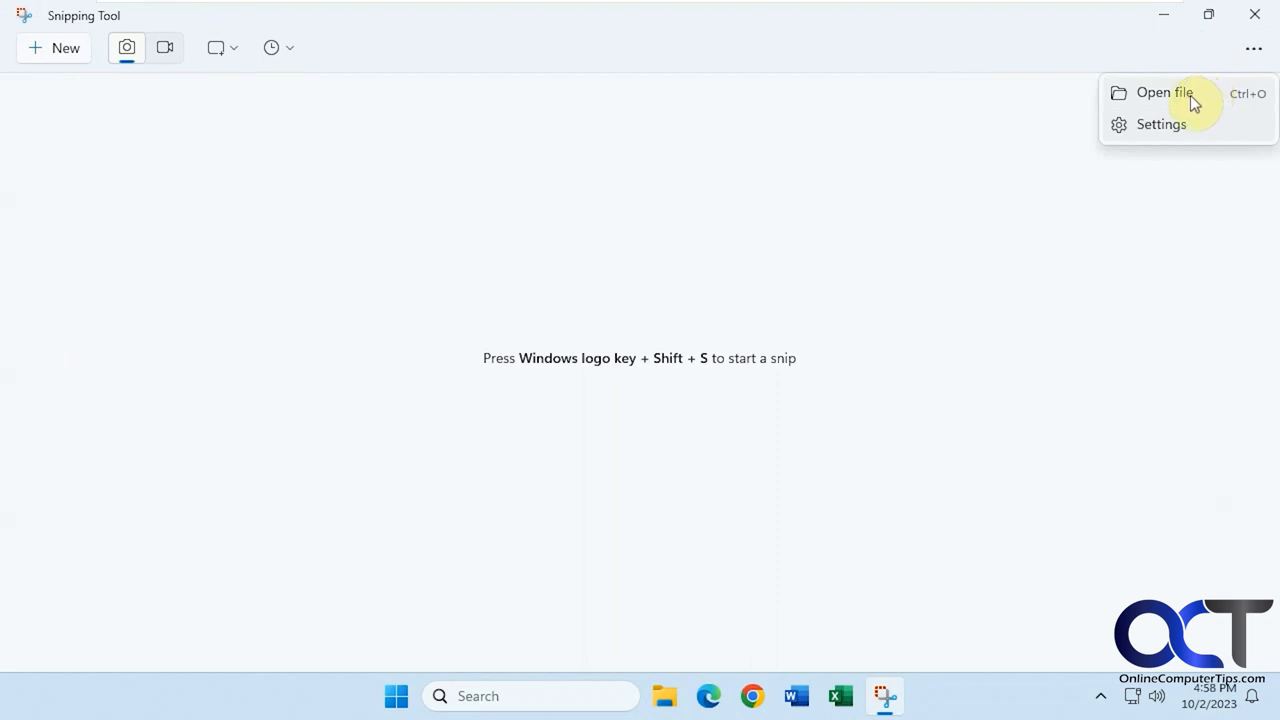